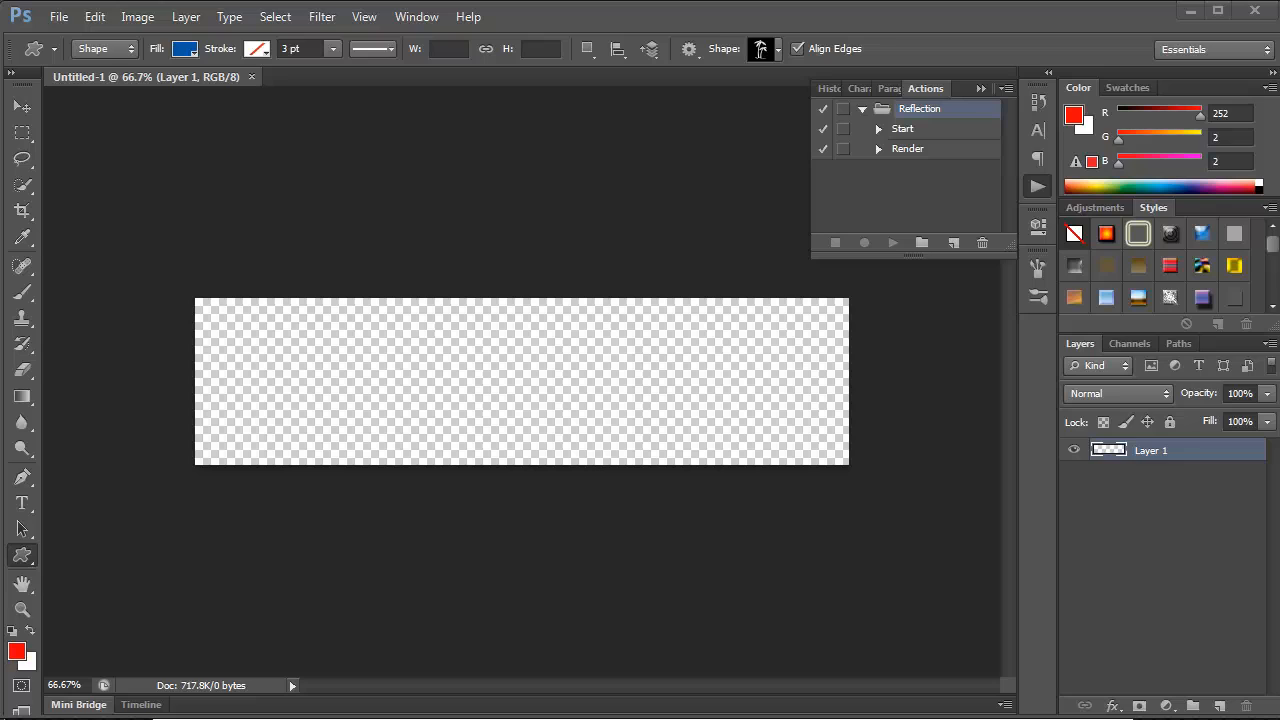
- Draw a Rectangle shape spanning the full banner canvas from top-left to bottom-right
click(16, 108)
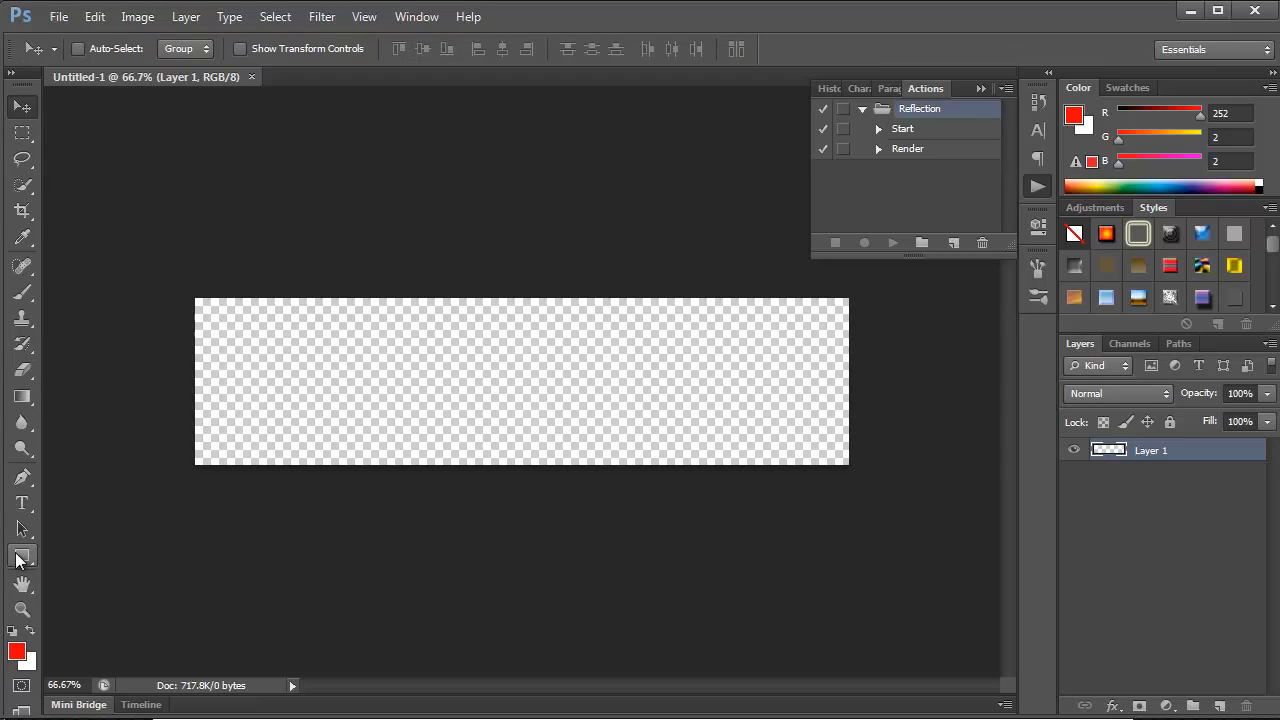
click(22, 556)
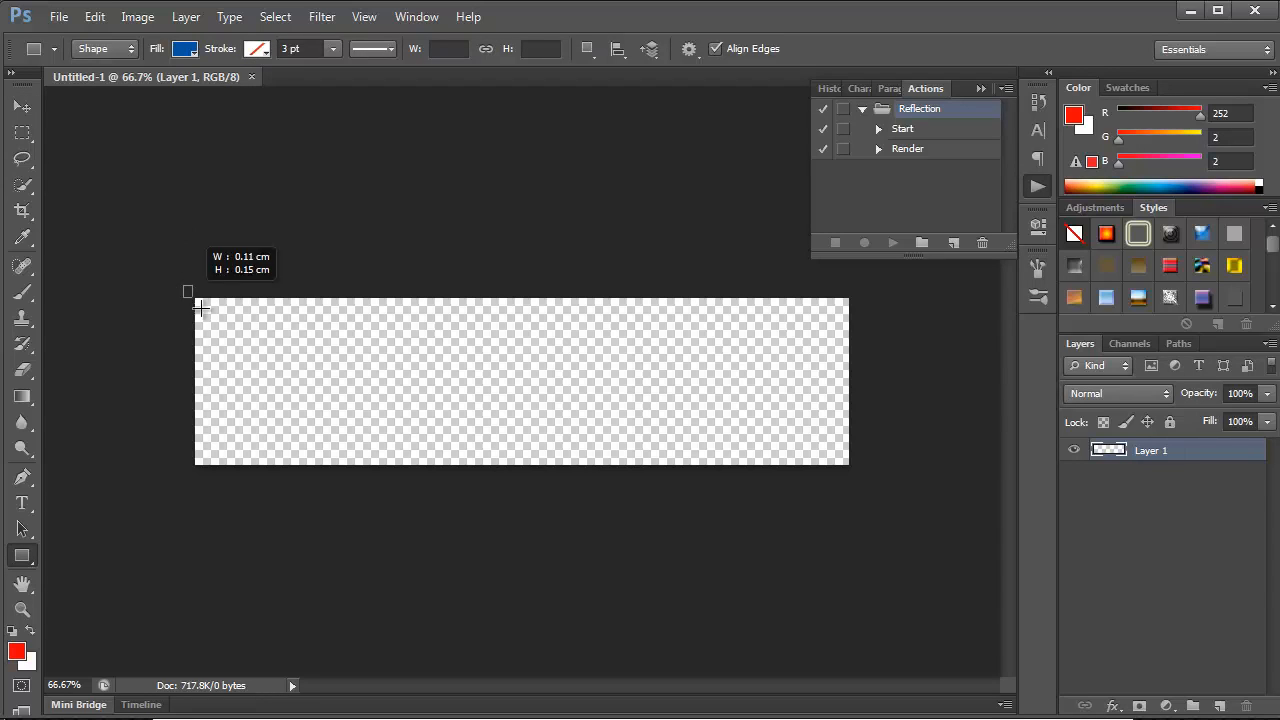
drag(186, 292, 868, 476)
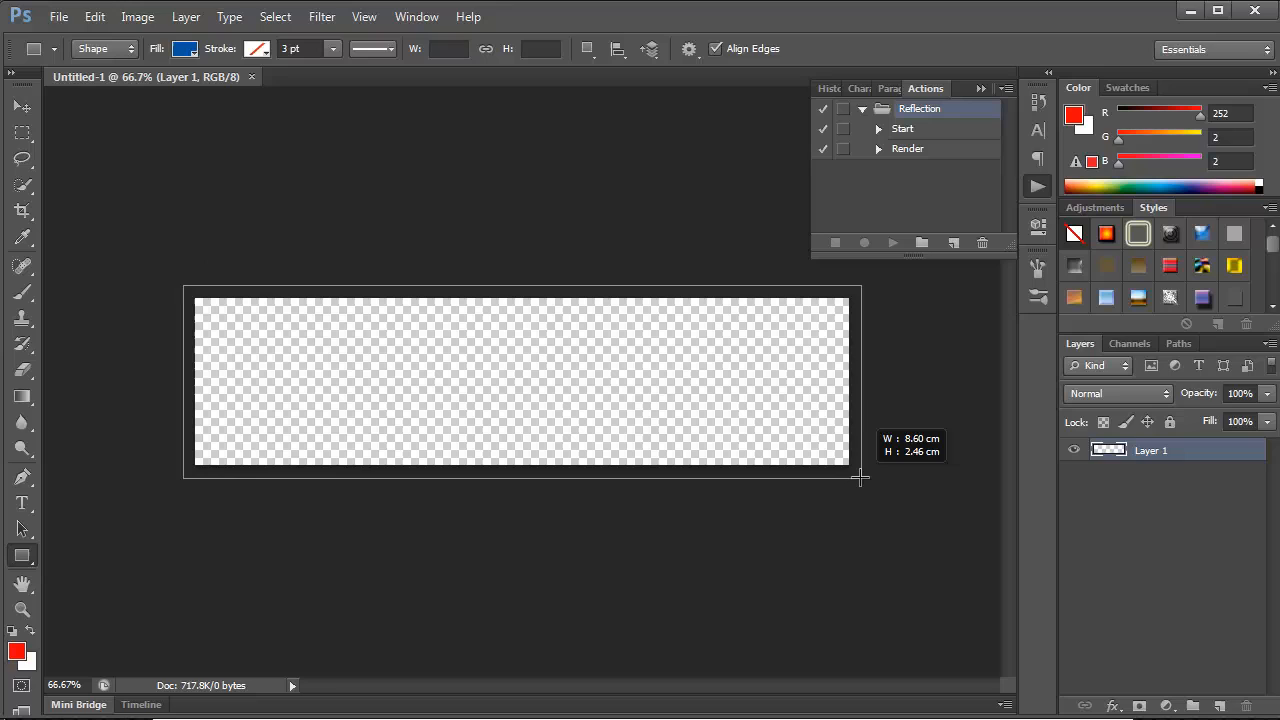
drag(196, 296, 850, 464)
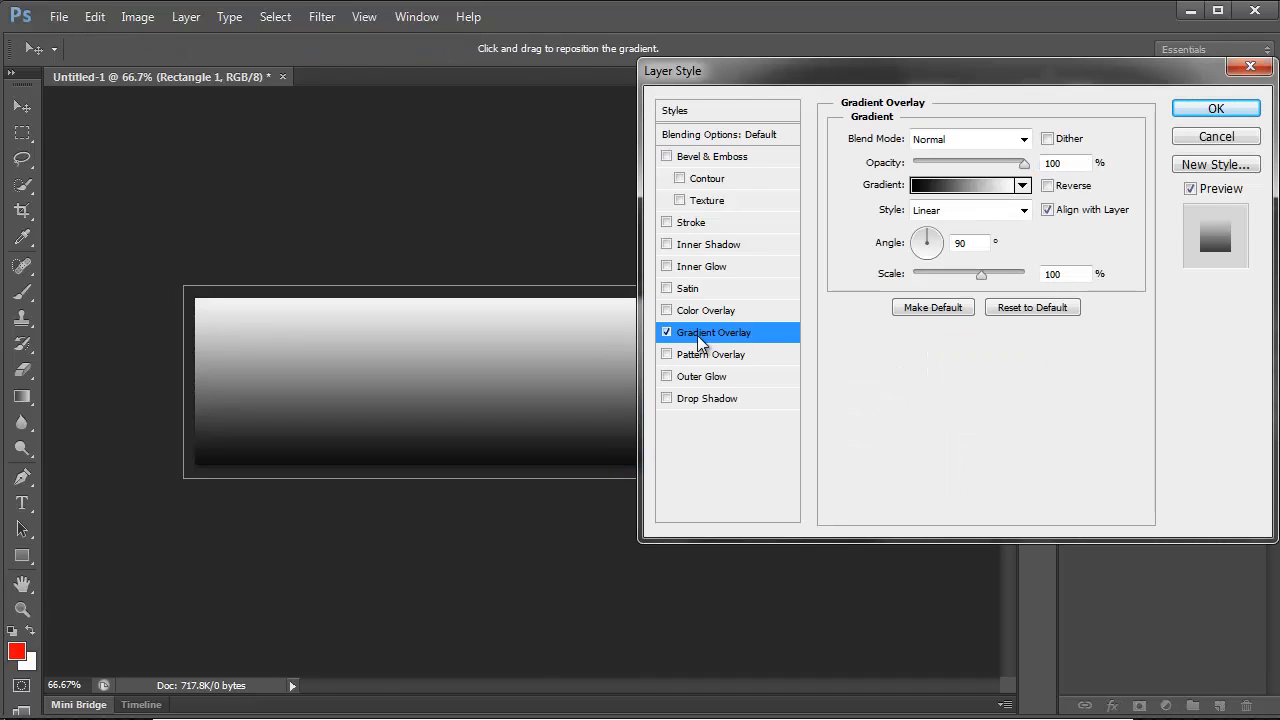
- Choose a blue gradient preset for the rectangle's Gradient Overlay
click(962, 184)
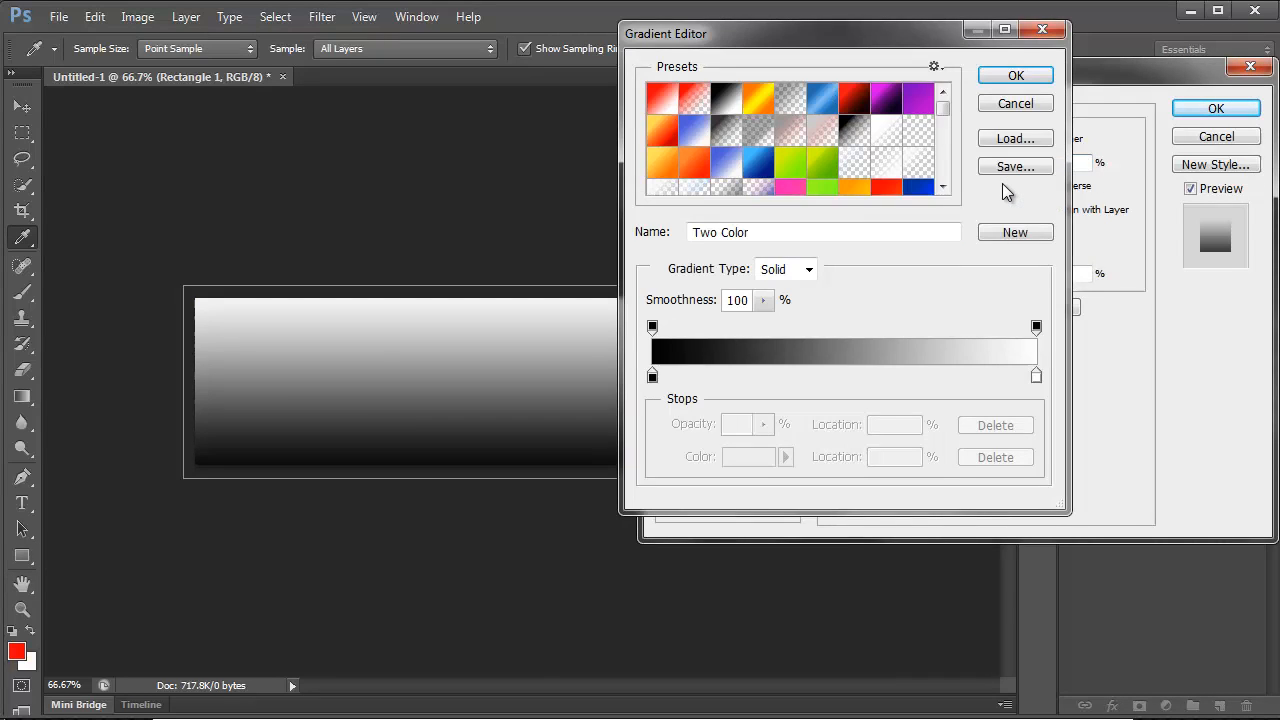
scroll(down, 3)
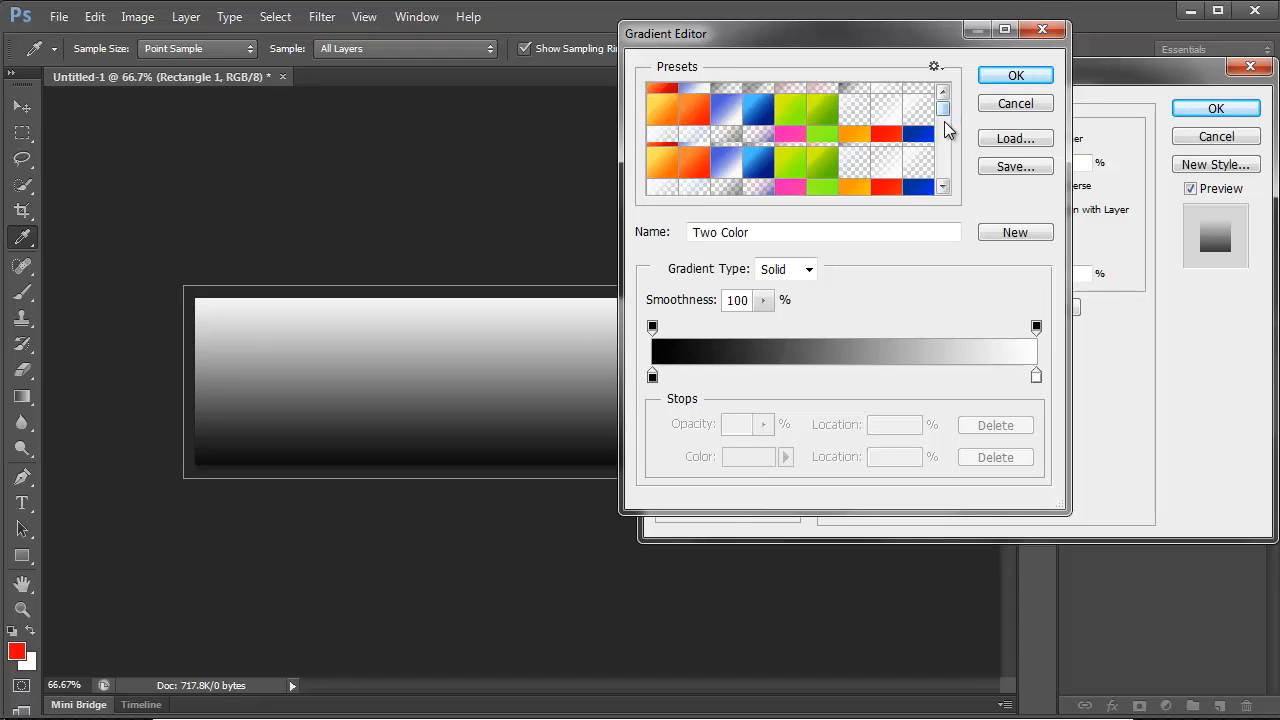
scroll(down, 3)
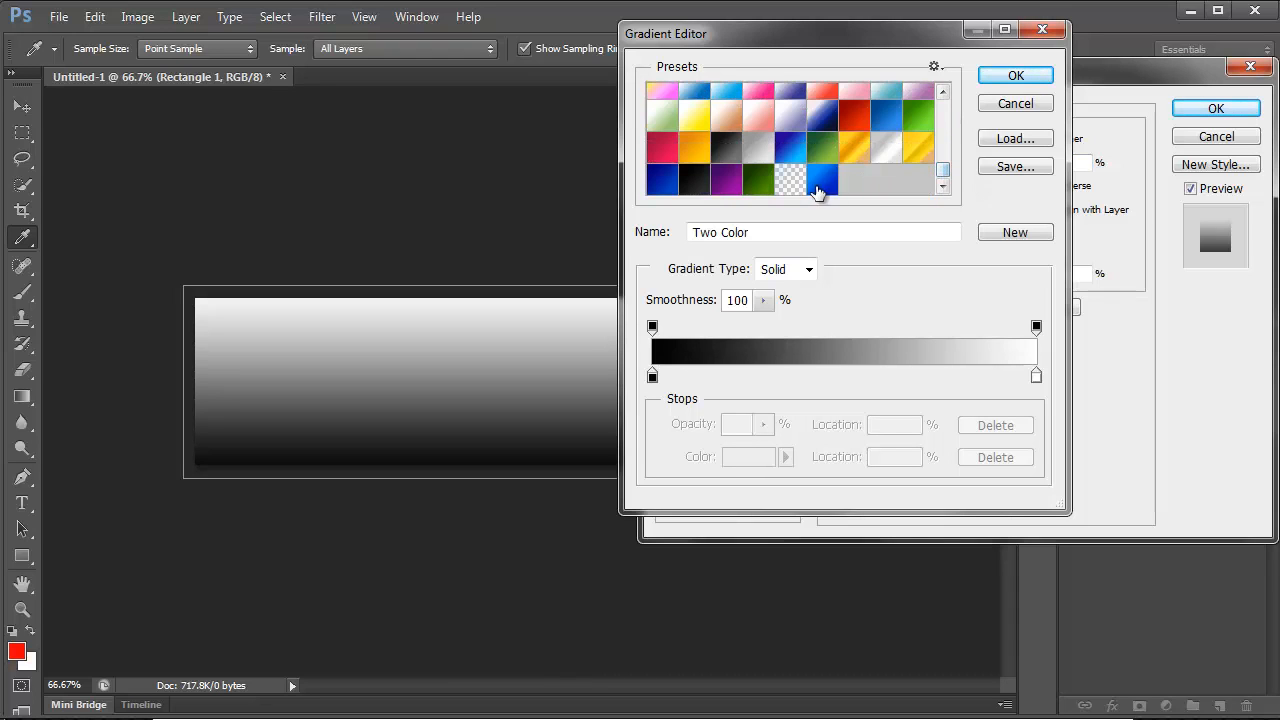
click(908, 150)
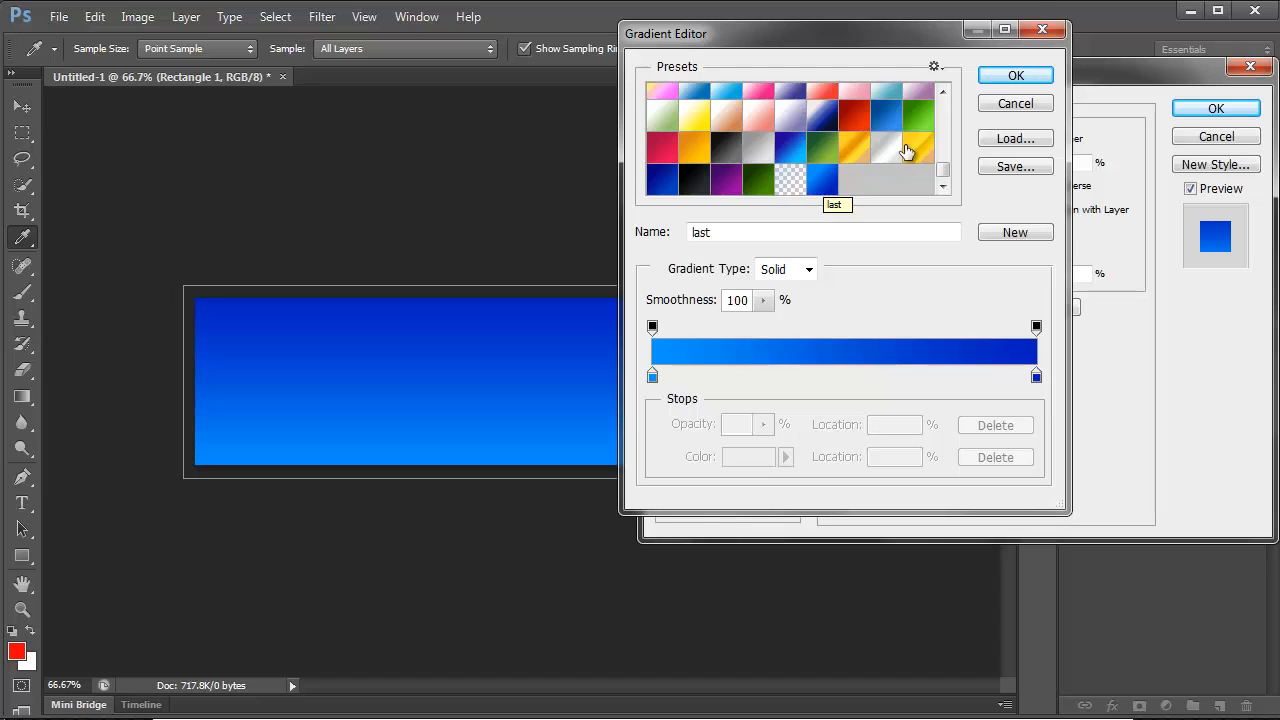
click(1014, 76)
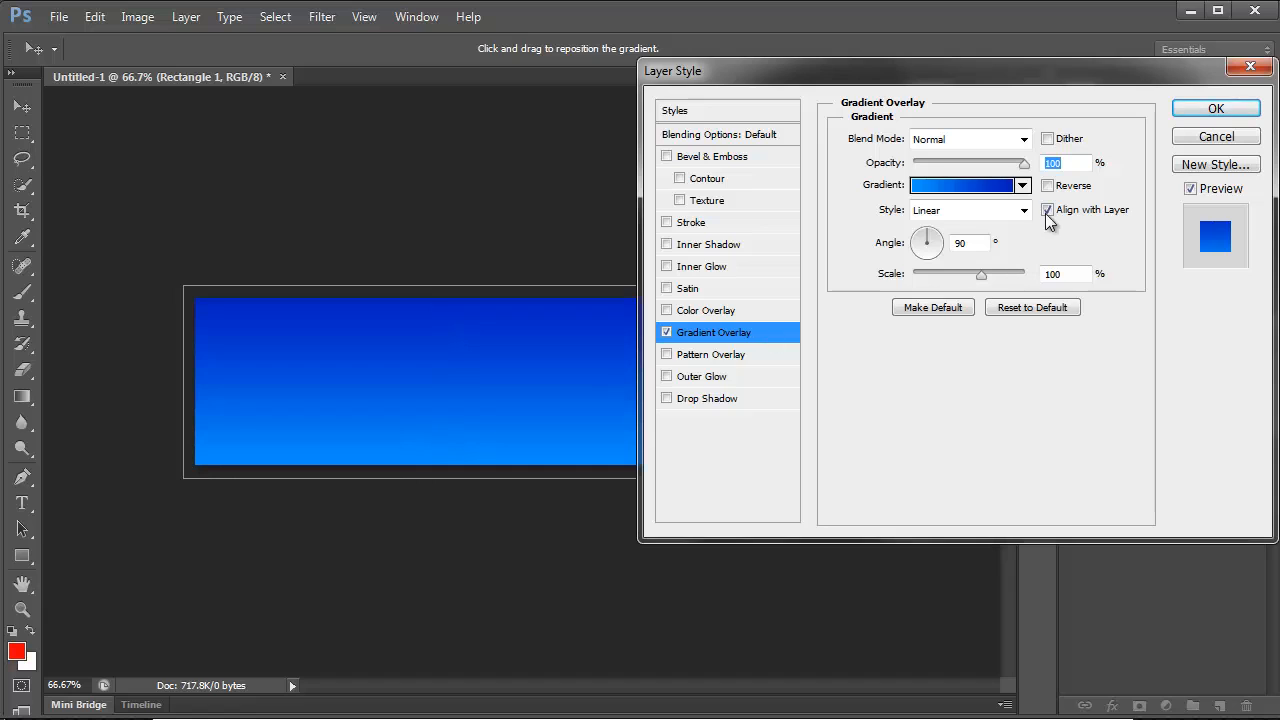
- Reverse the gradient so the top is lighter, adjust its Scale, and apply the overlay
click(1048, 184)
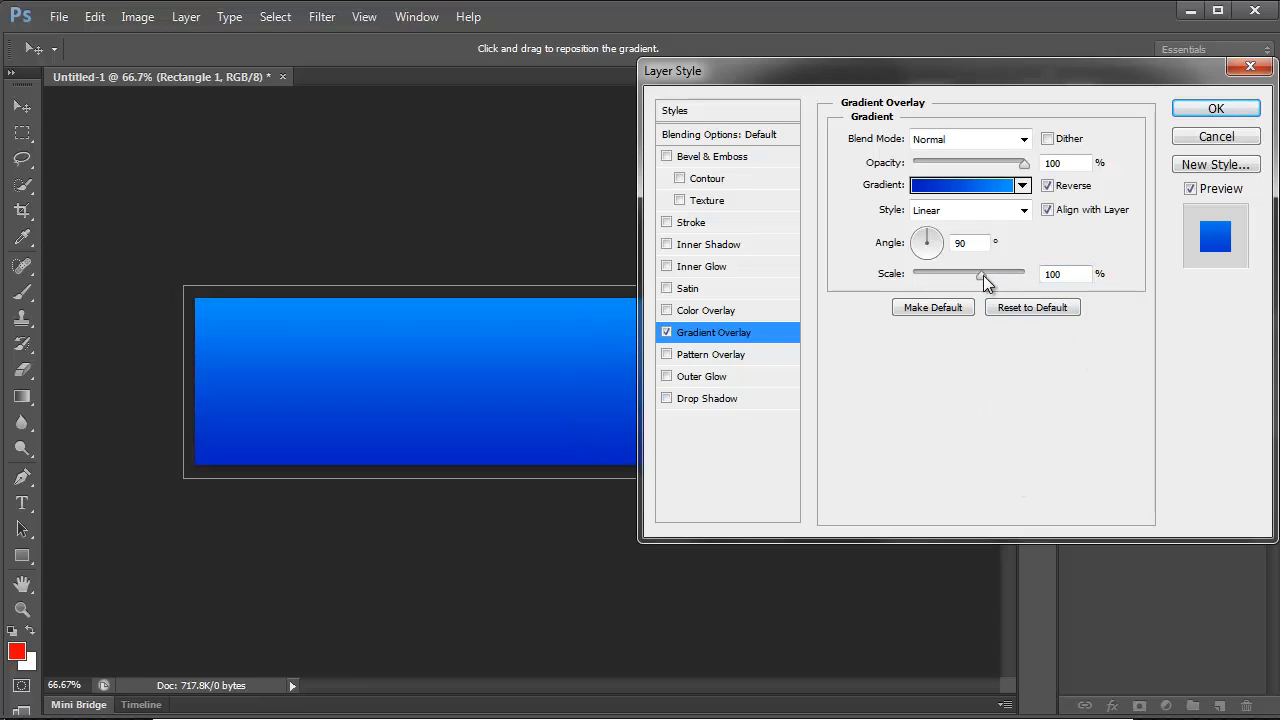
drag(984, 272, 956, 272)
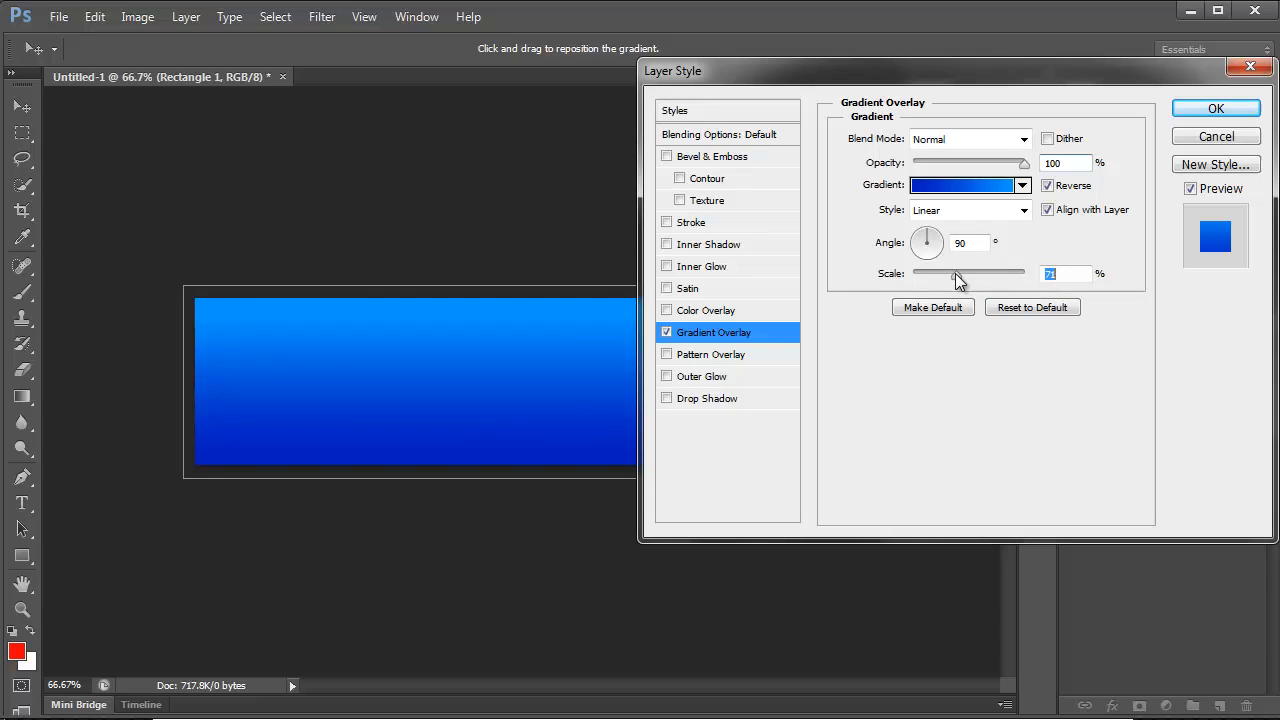
drag(956, 272, 1000, 272)
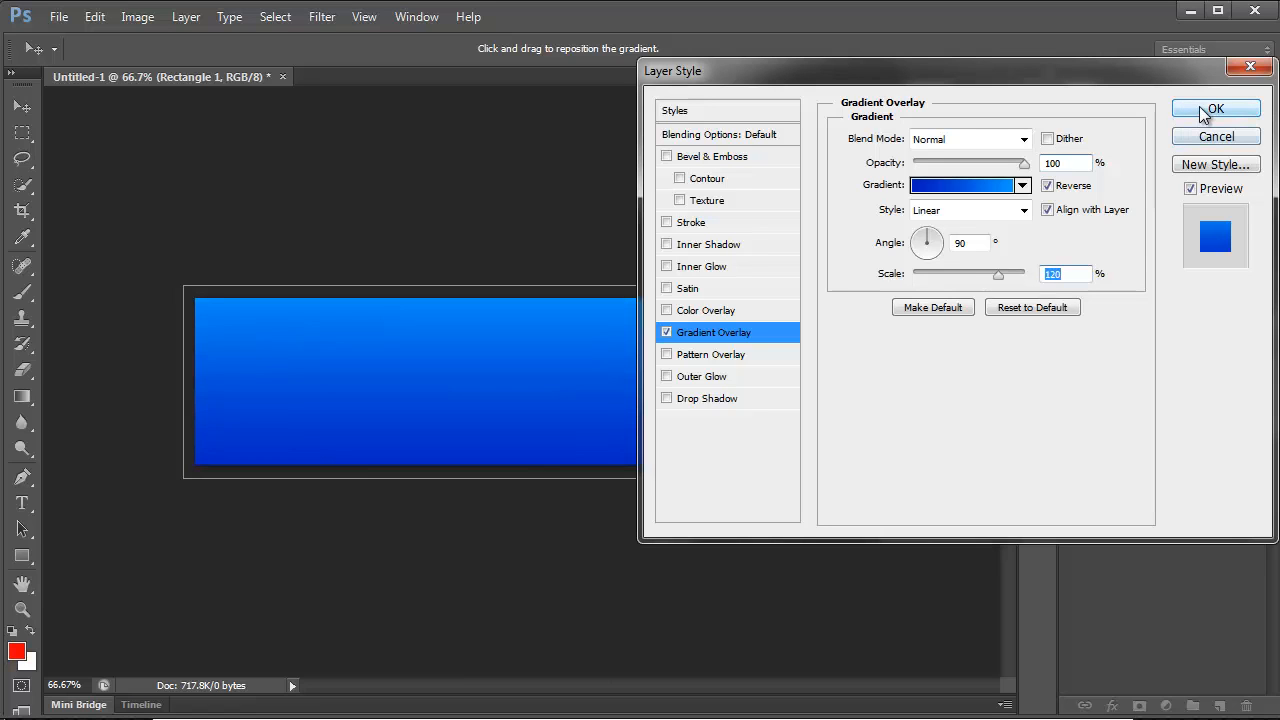
click(1212, 108)
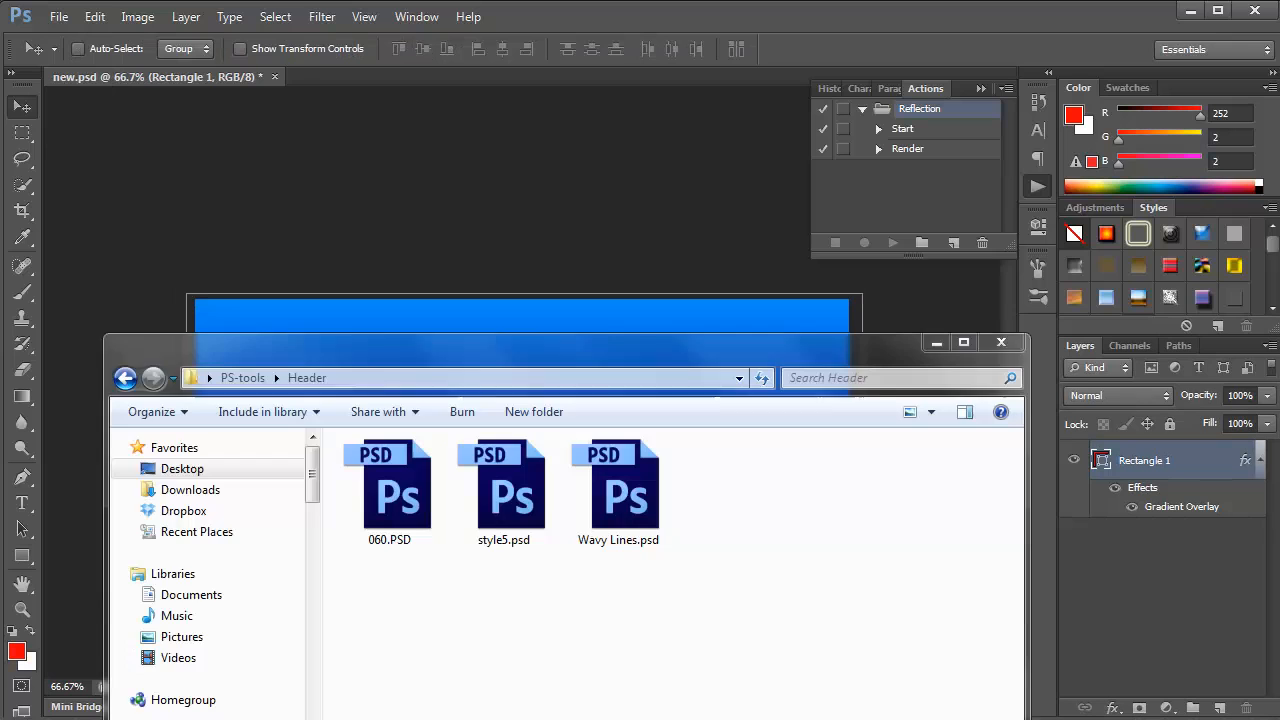
- Bring the Wavy Lines.psd graphic onto the banner, fit it across, and lower opacity to about 55%
click(626, 496)
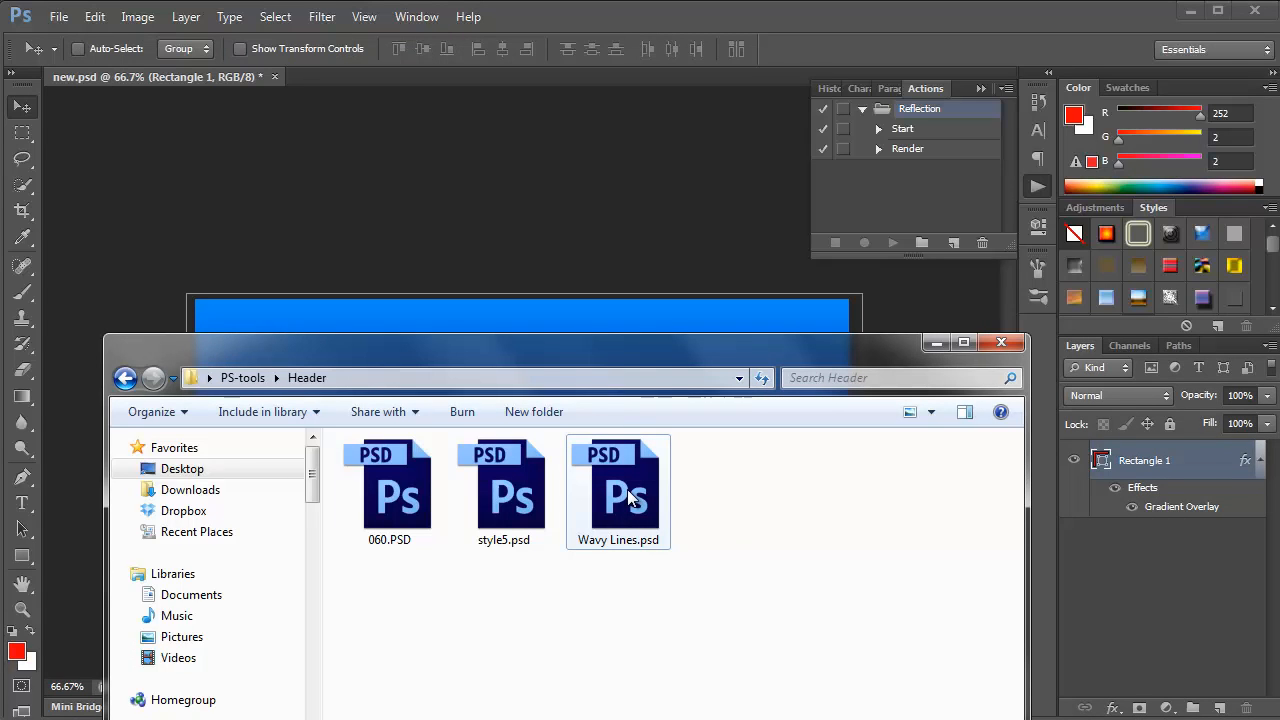
double_click(618, 492)
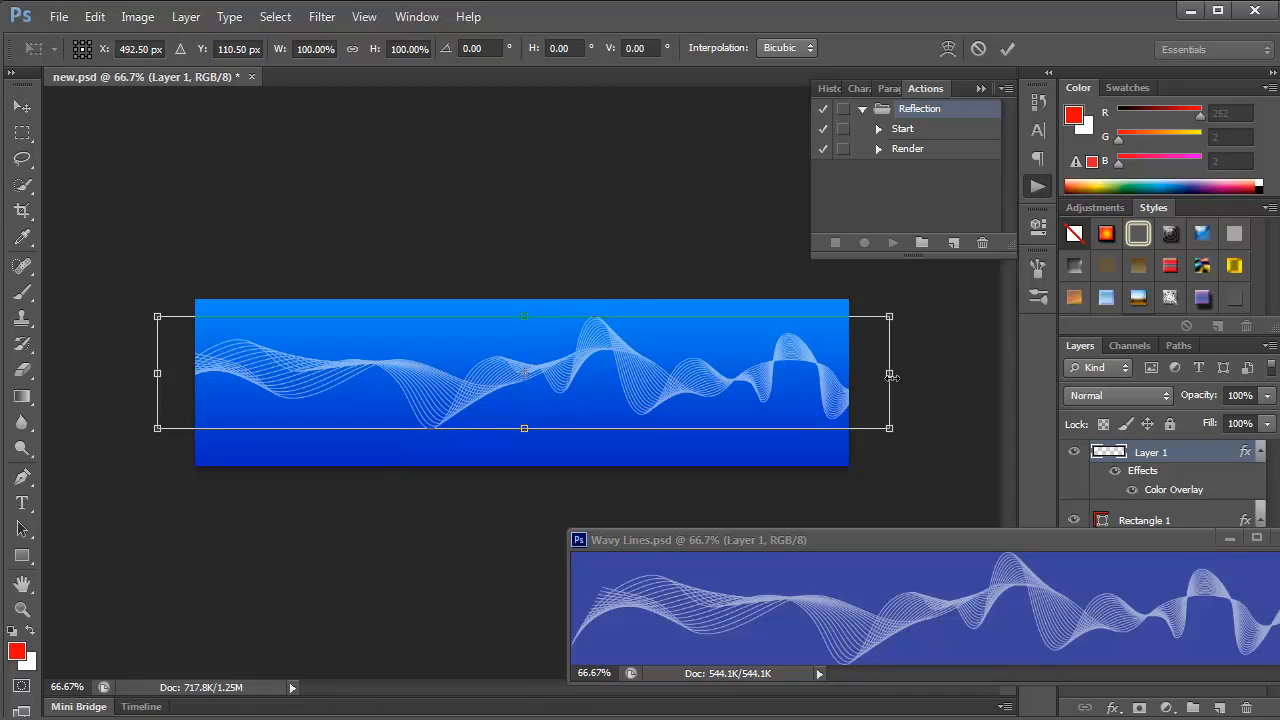
drag(888, 374, 1000, 374)
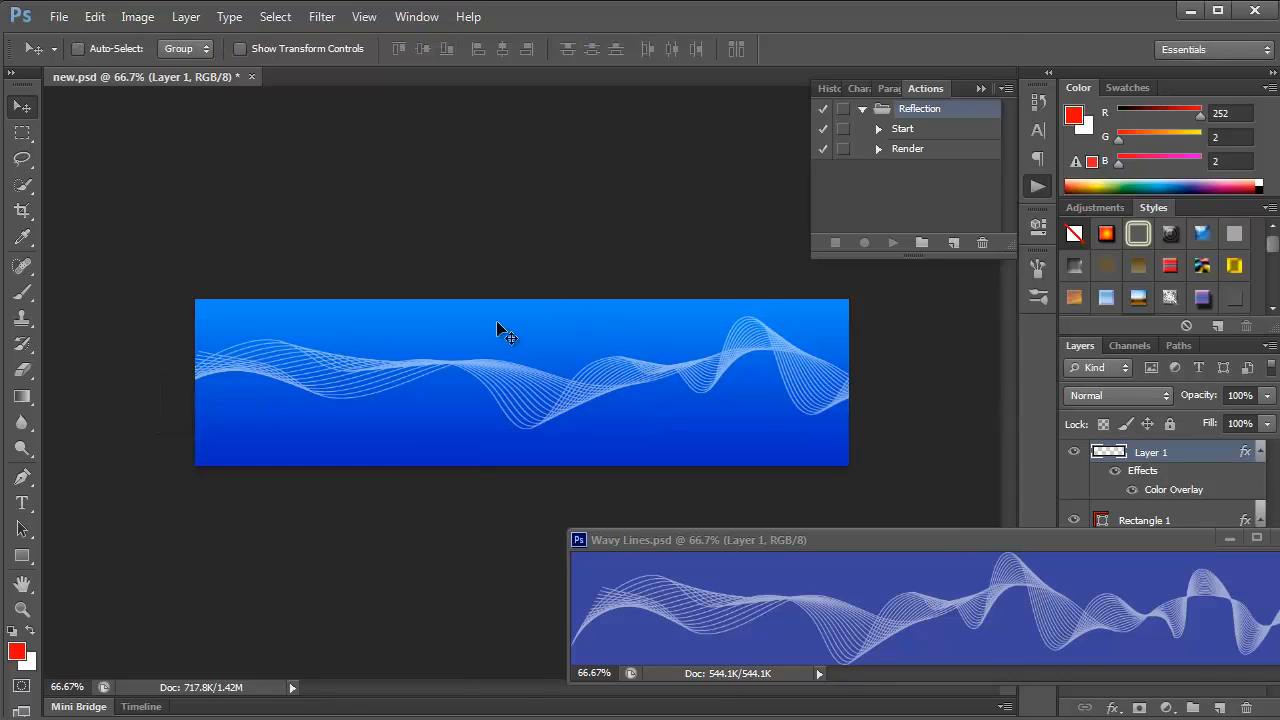
mouse_move(1020, 412)
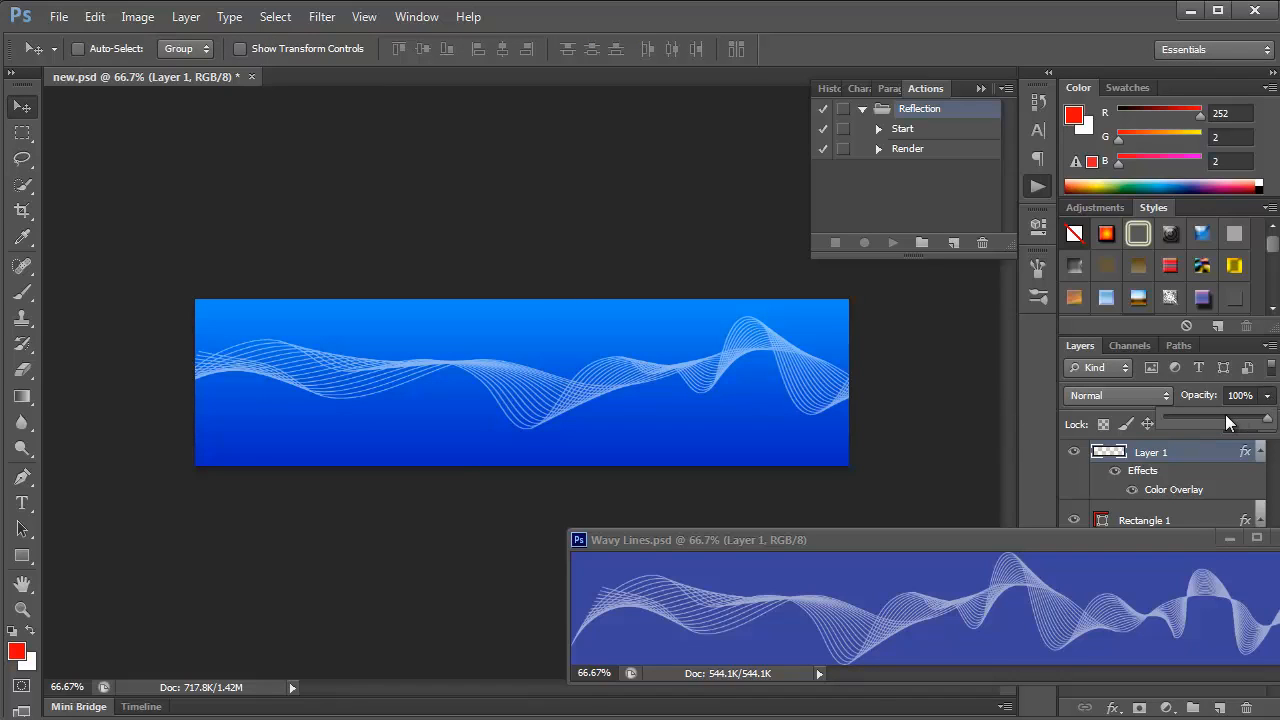
drag(1256, 412, 1220, 412)
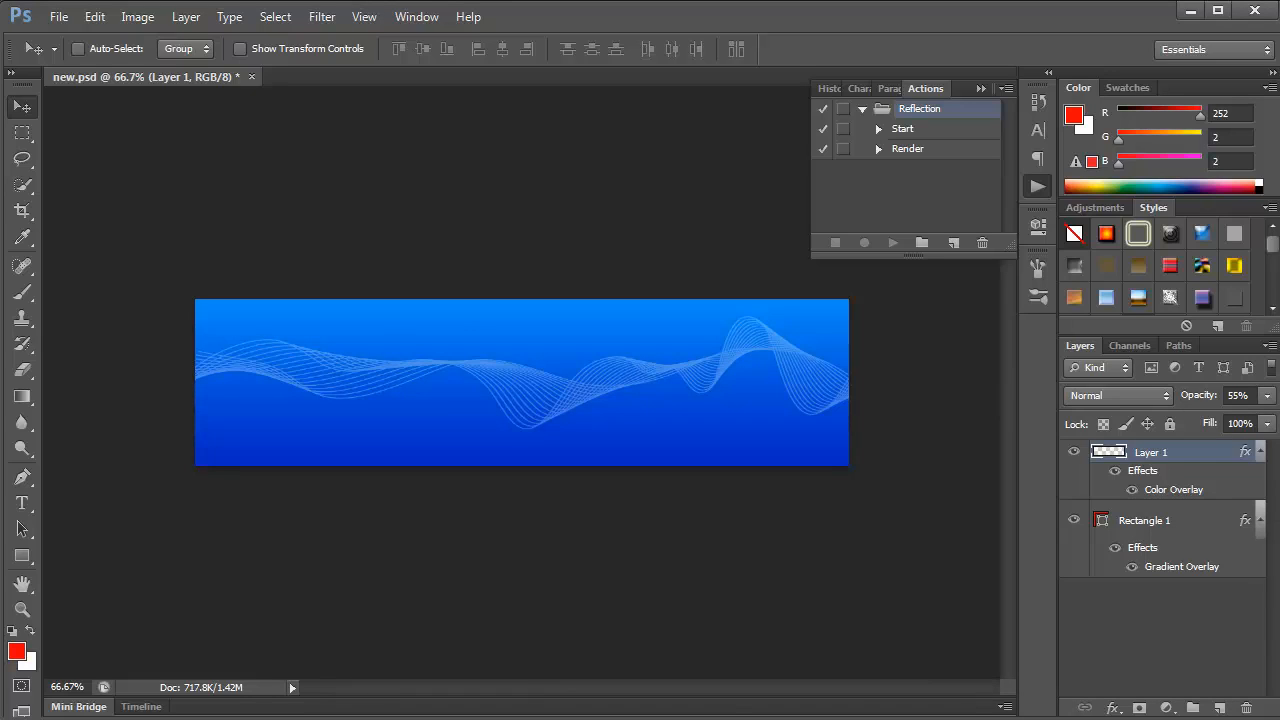
mouse_move(928, 128)
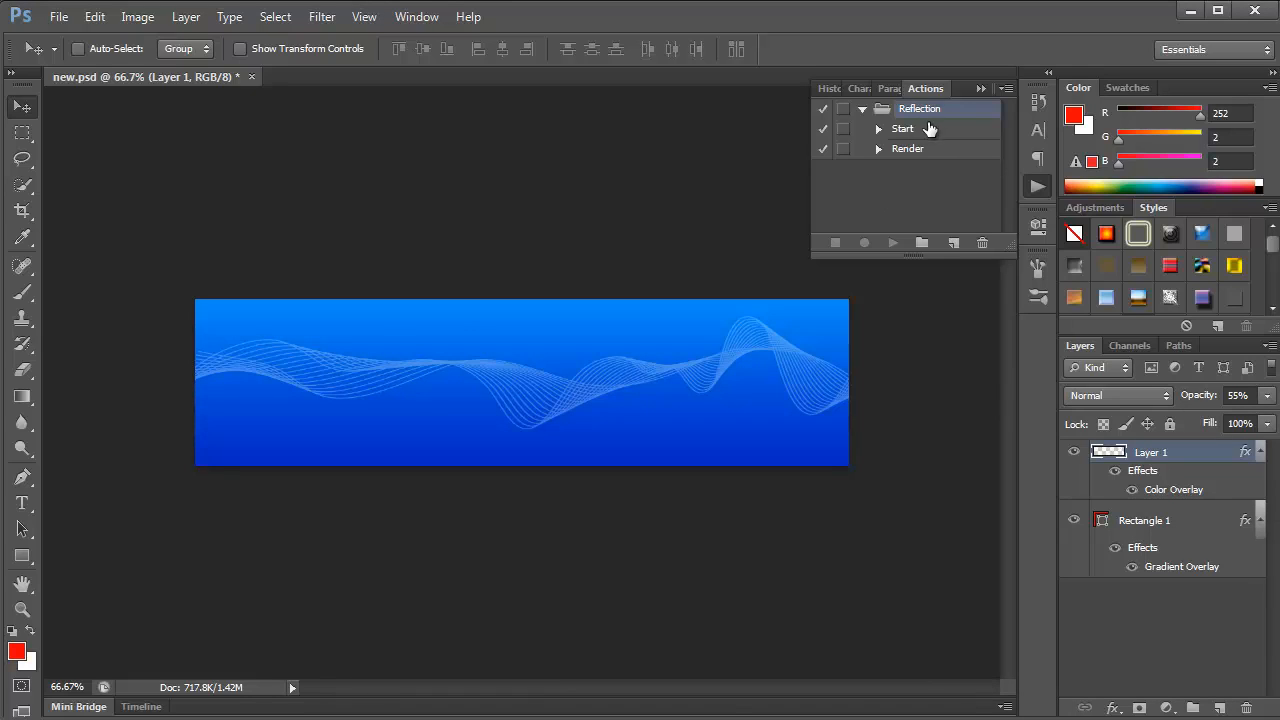
- Run the Reflection action's Start step on the pslogo.psd layer, then play Render to build the mirrored logo
click(904, 128)
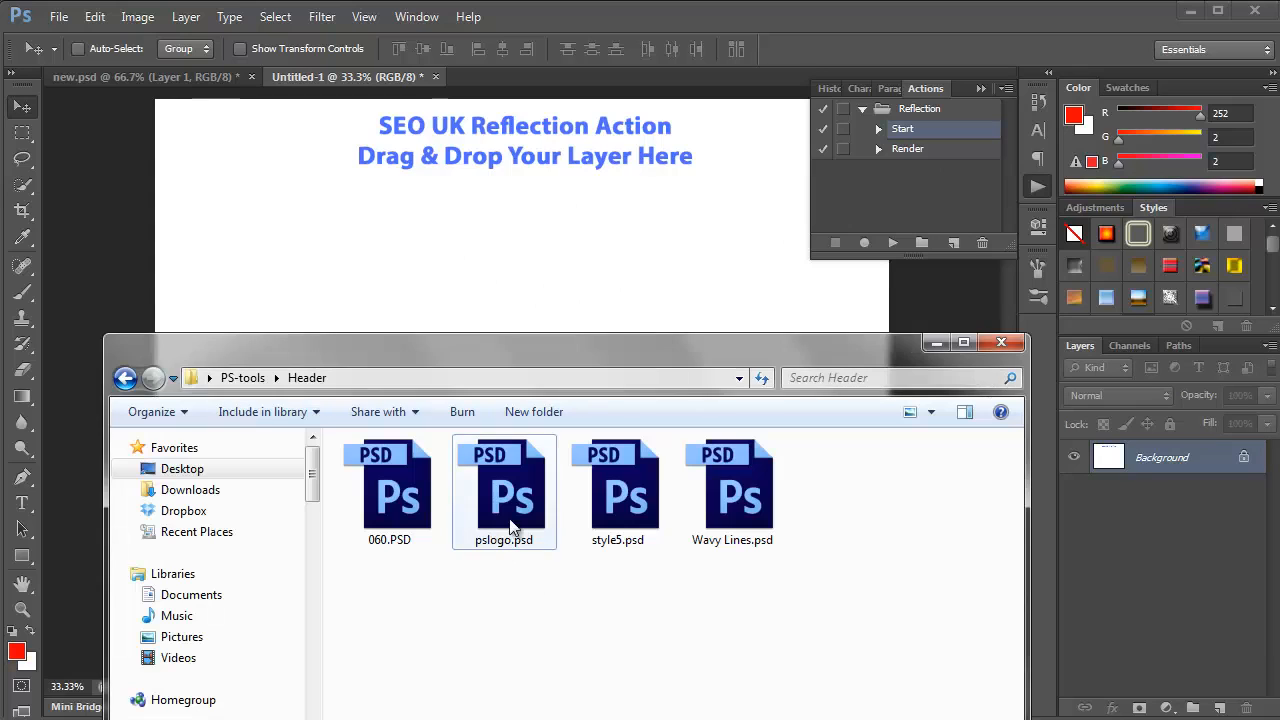
double_click(504, 492)
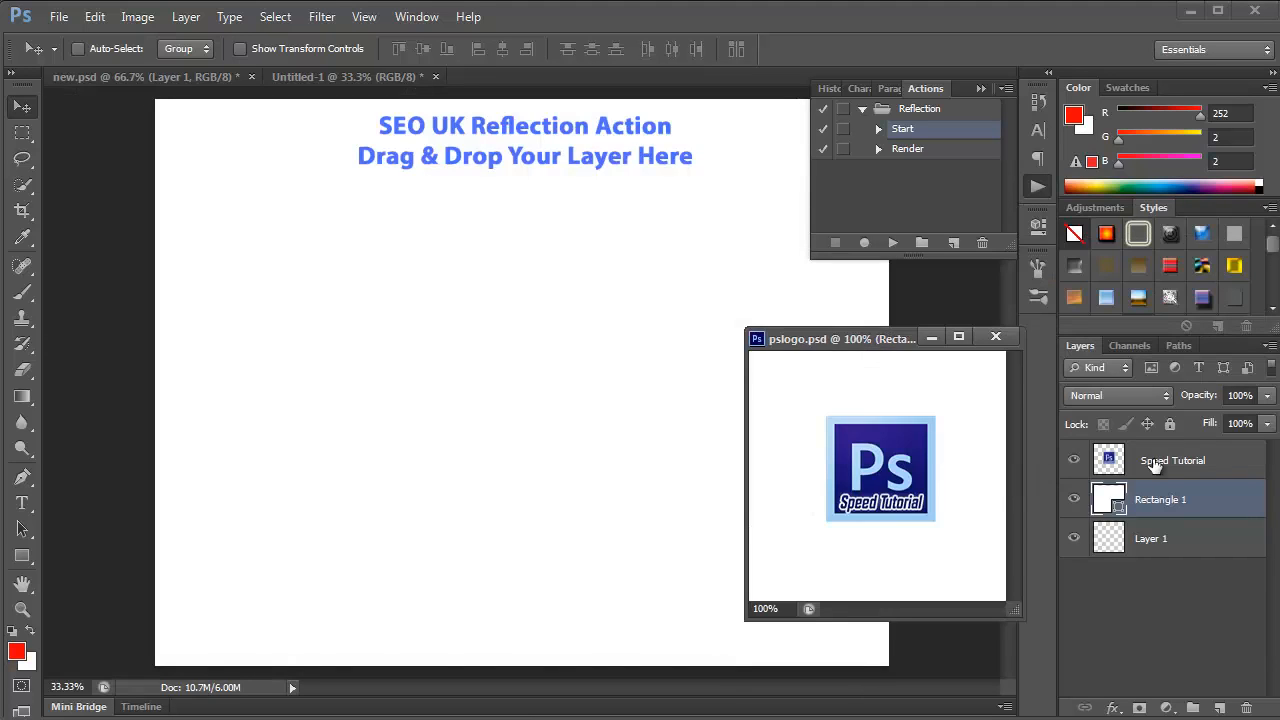
click(1172, 460)
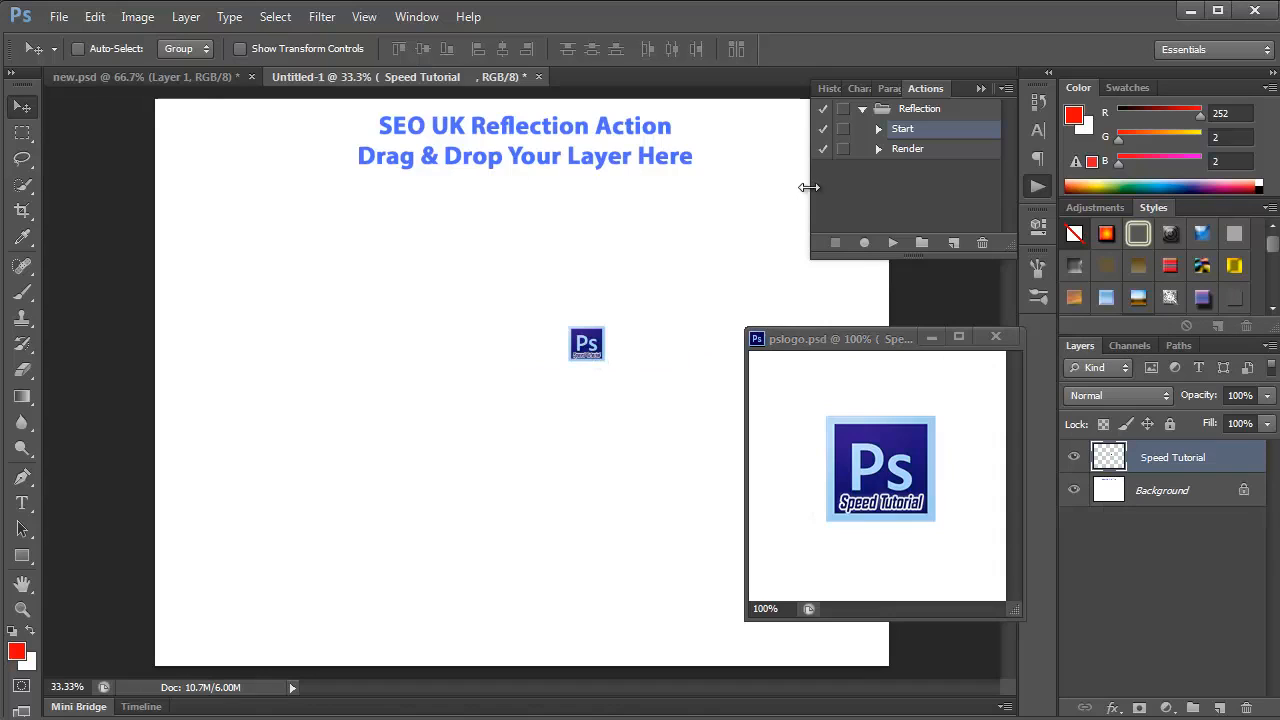
click(892, 242)
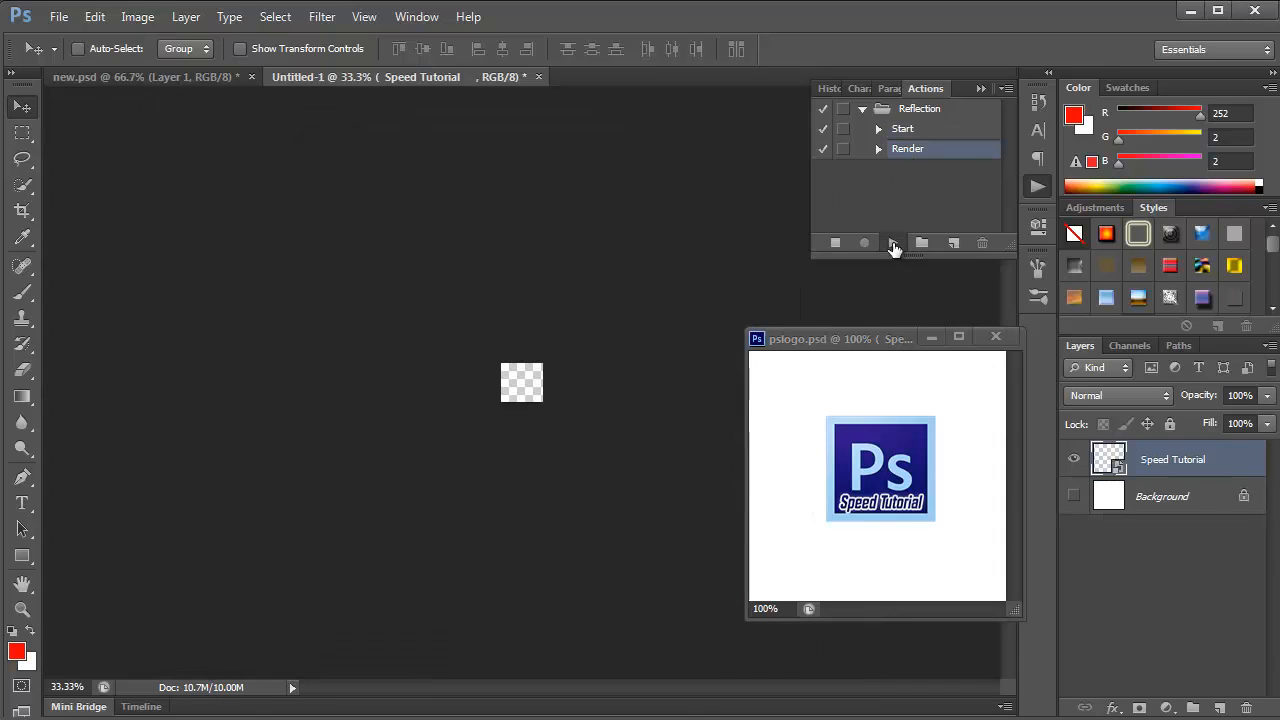
click(892, 242)
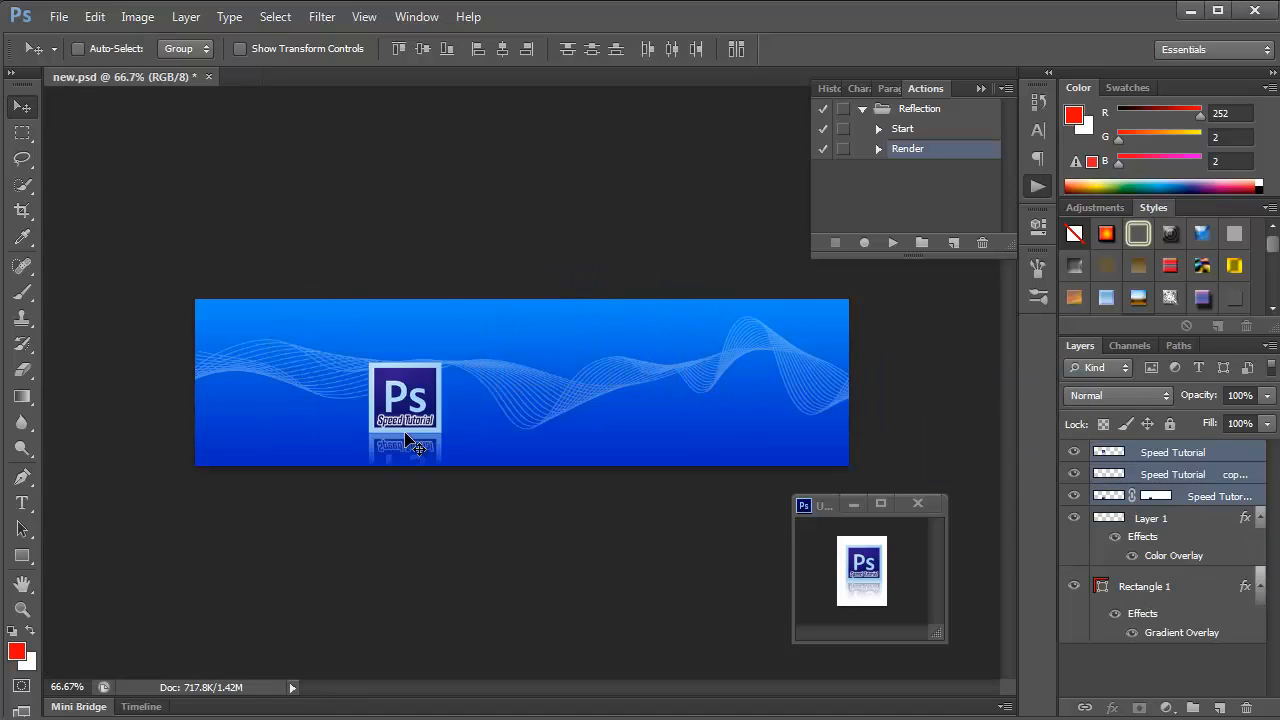
- Move the reflected Ps logo to sit near the banner's left edge
drag(404, 396, 272, 356)
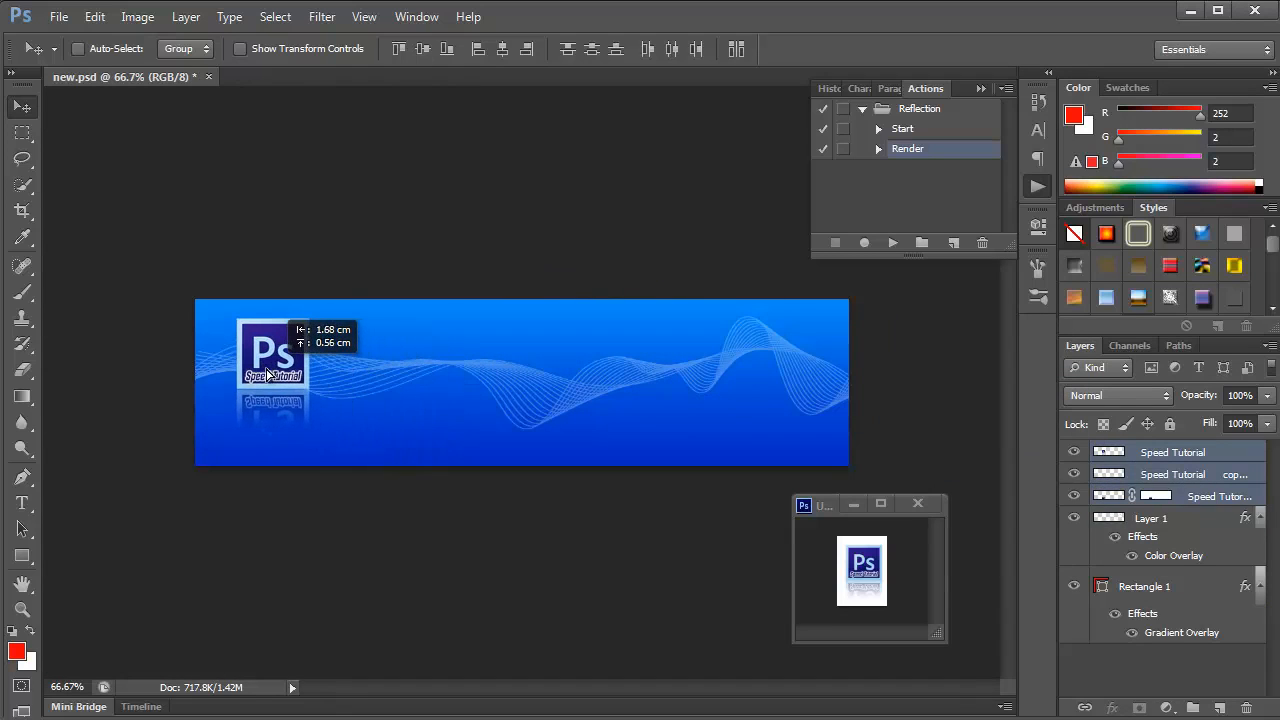
drag(272, 356, 256, 384)
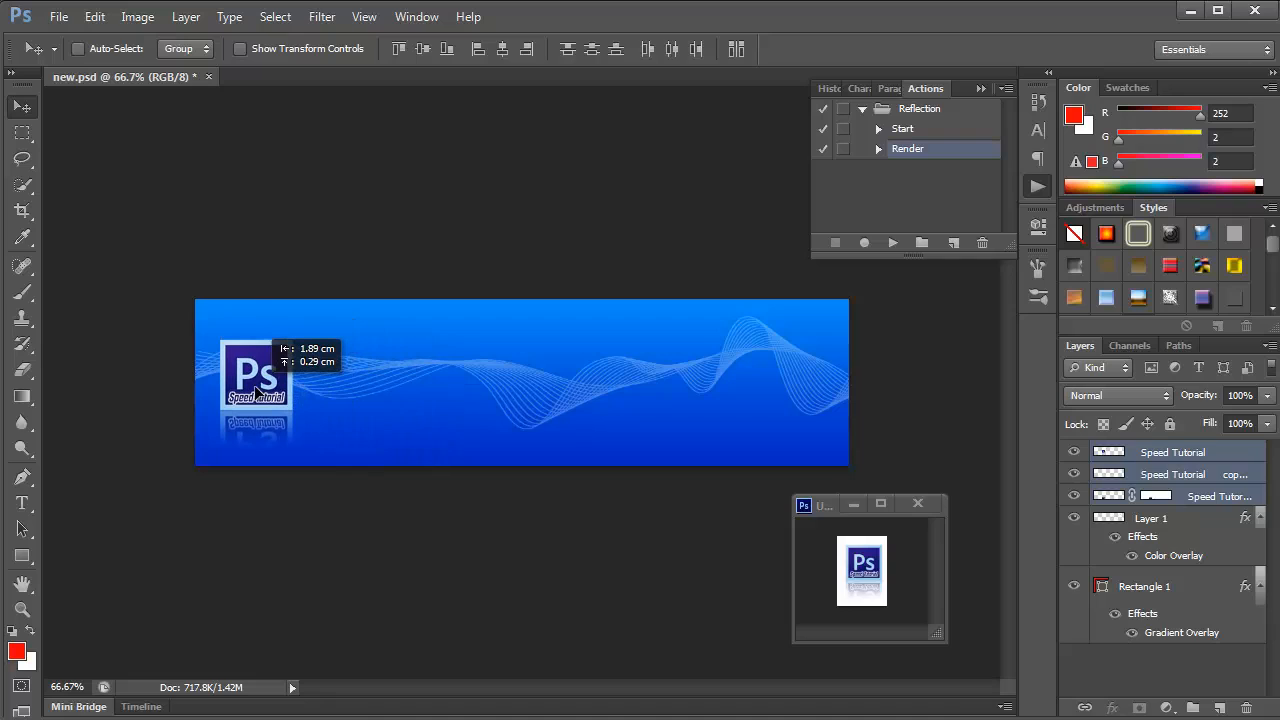
mouse_move(902, 442)
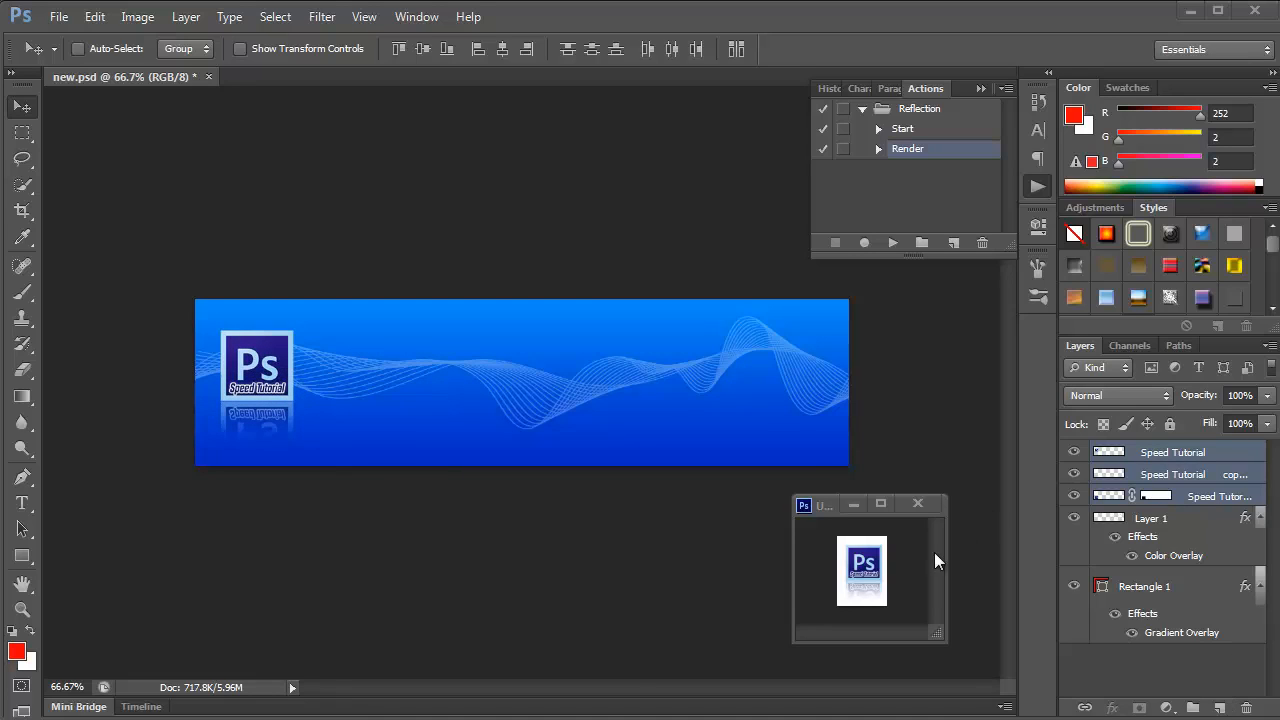
click(916, 504)
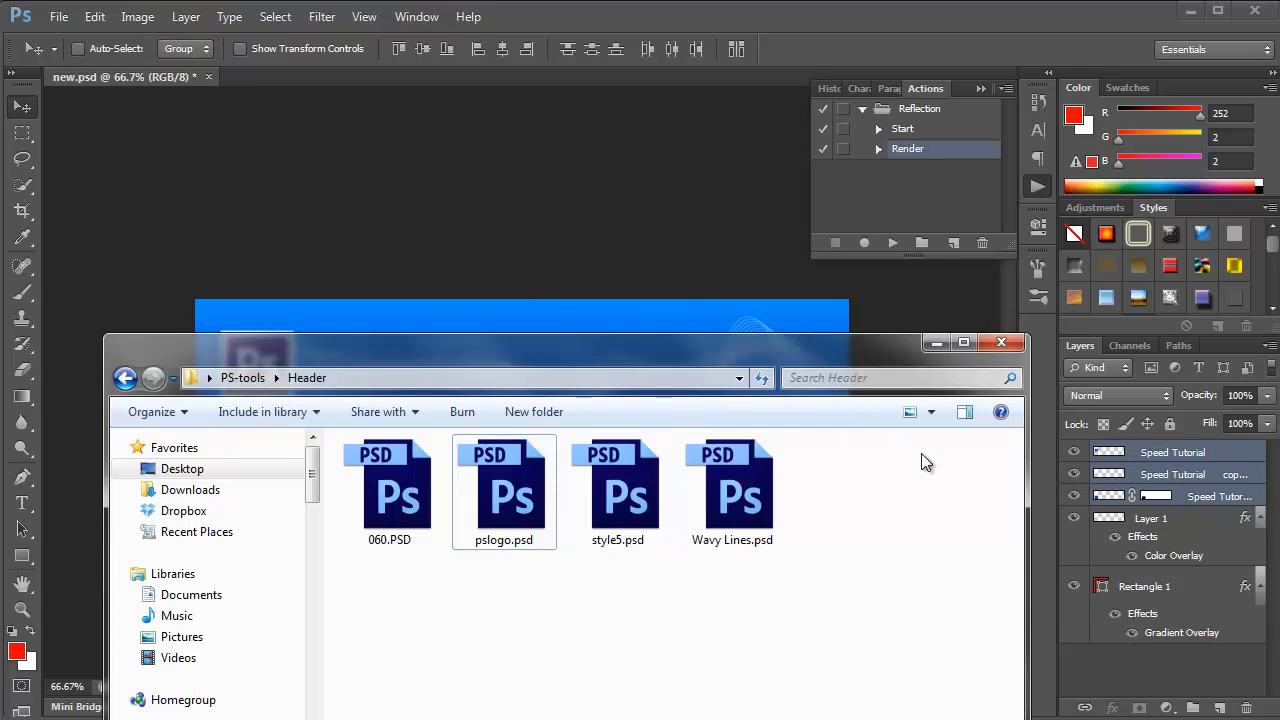
mouse_move(876, 508)
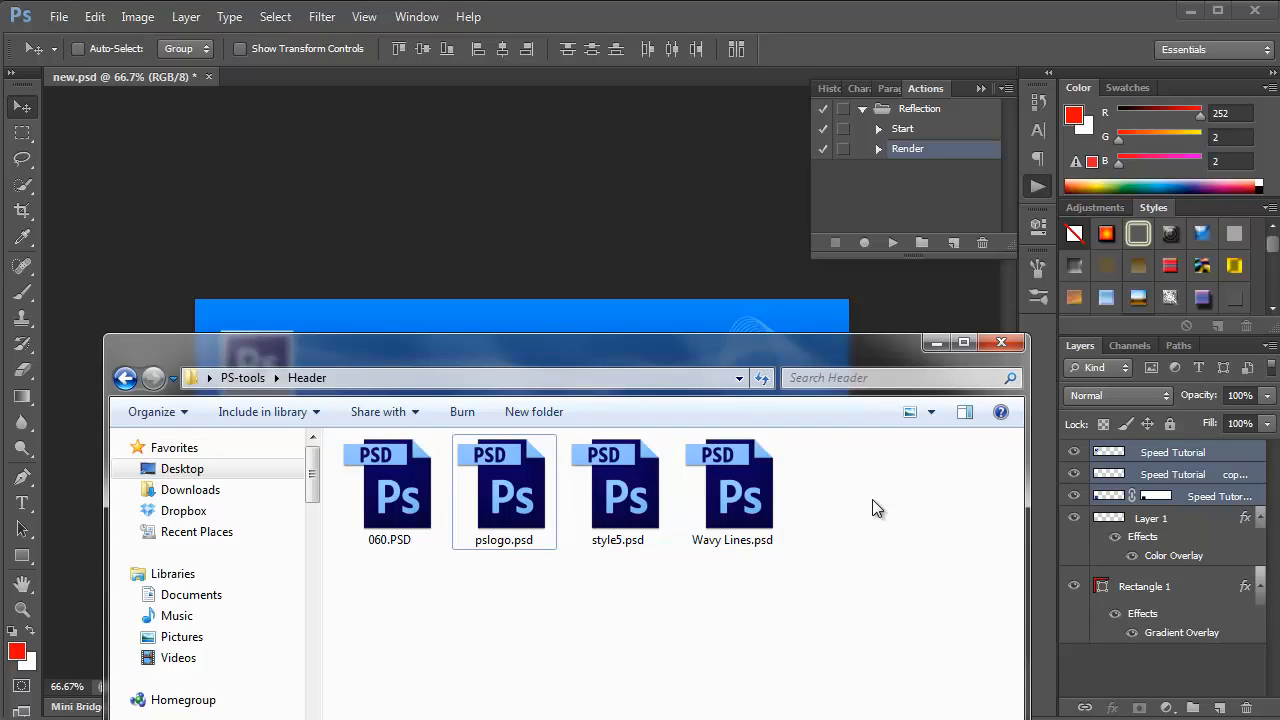
- Bring the style5.psd text layout with its red subheading bar and headlines into new.psd
click(618, 490)
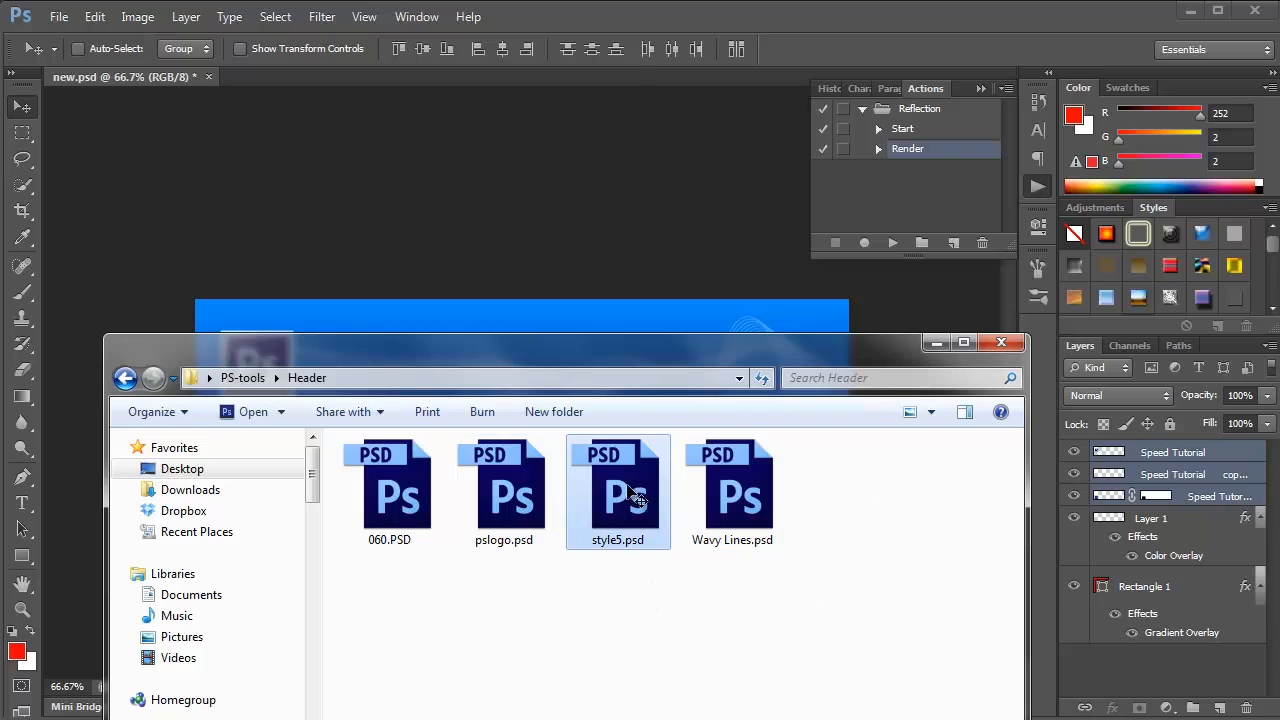
double_click(620, 490)
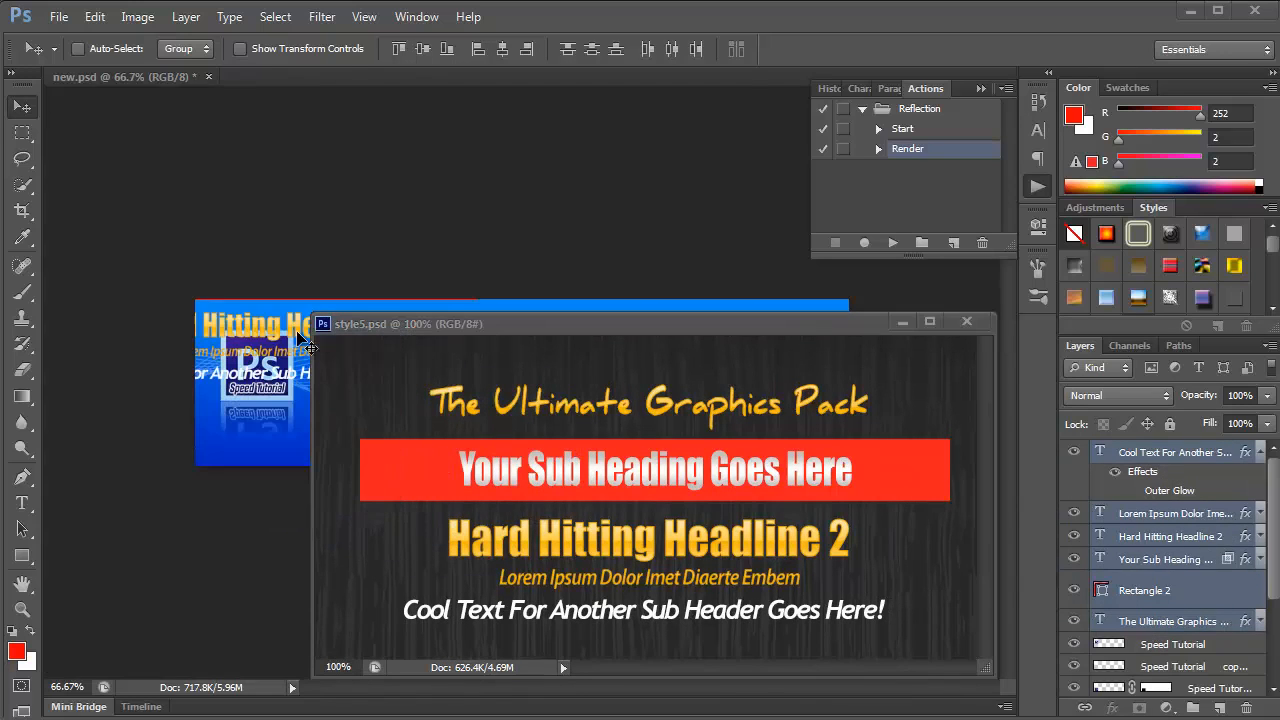
click(966, 320)
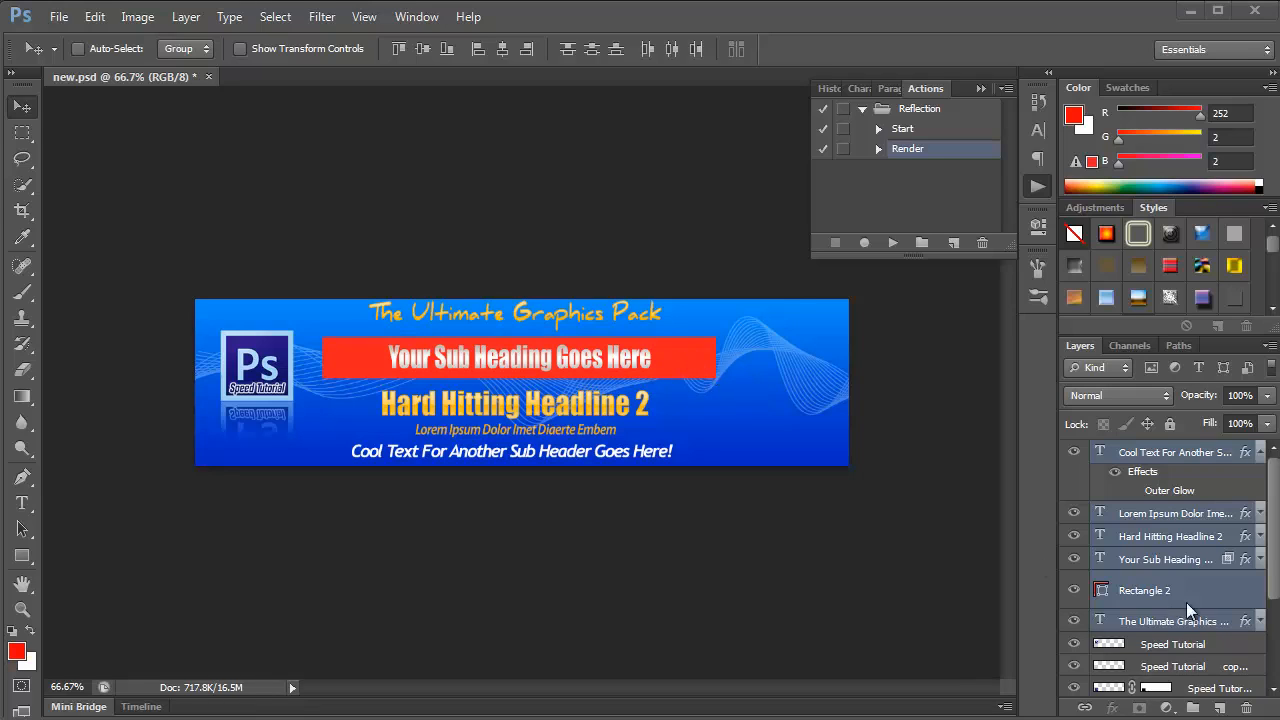
- Recolour the Rectangle 2 subheading bar from red to light blue
click(1164, 588)
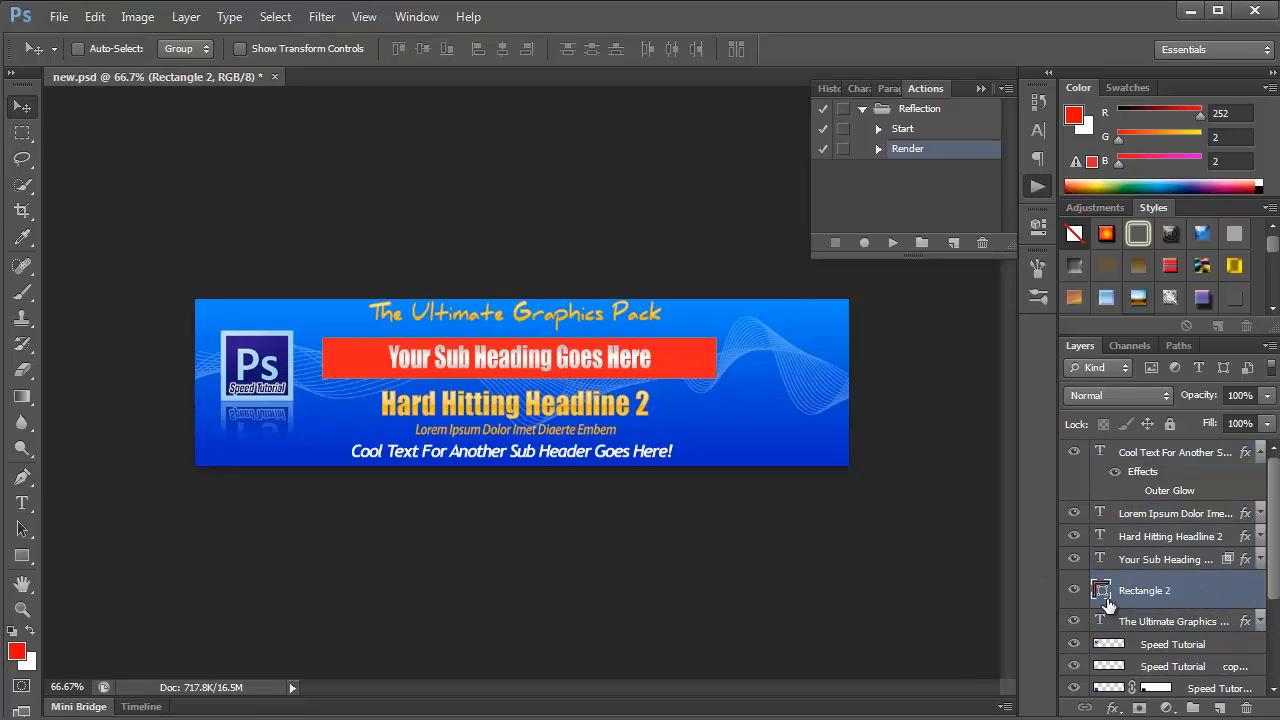
double_click(1100, 590)
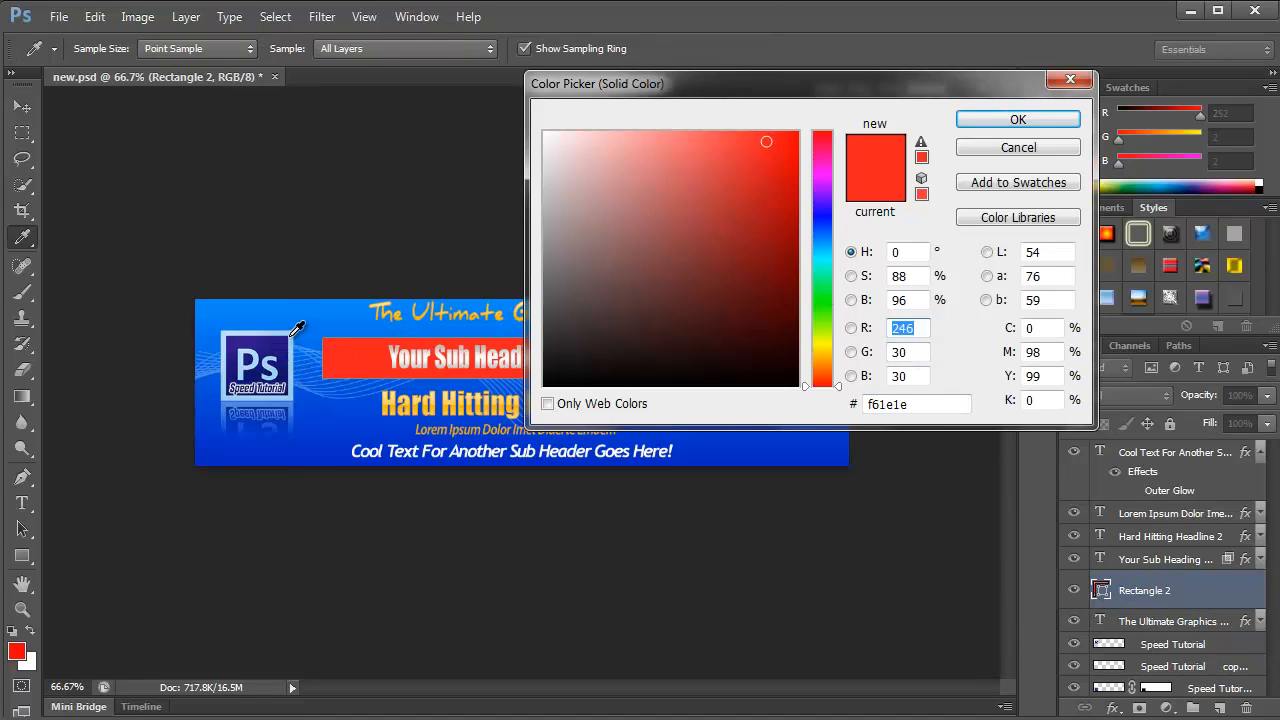
click(632, 144)
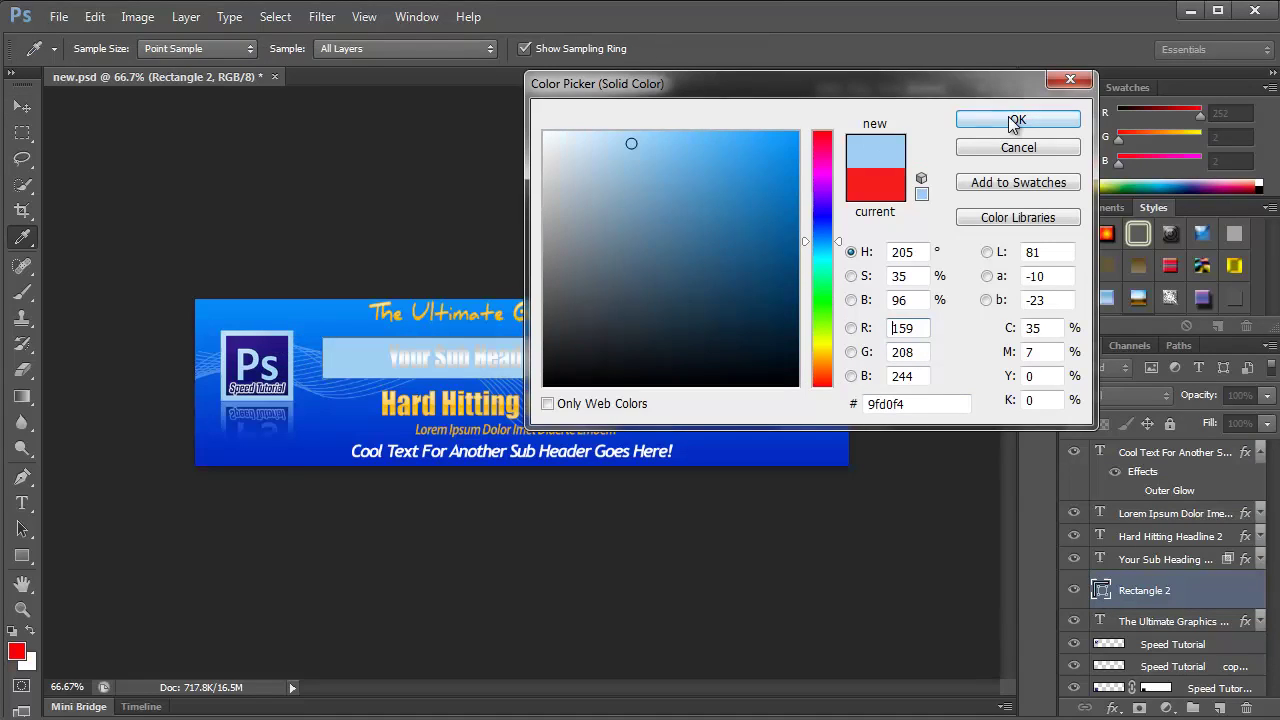
click(1018, 120)
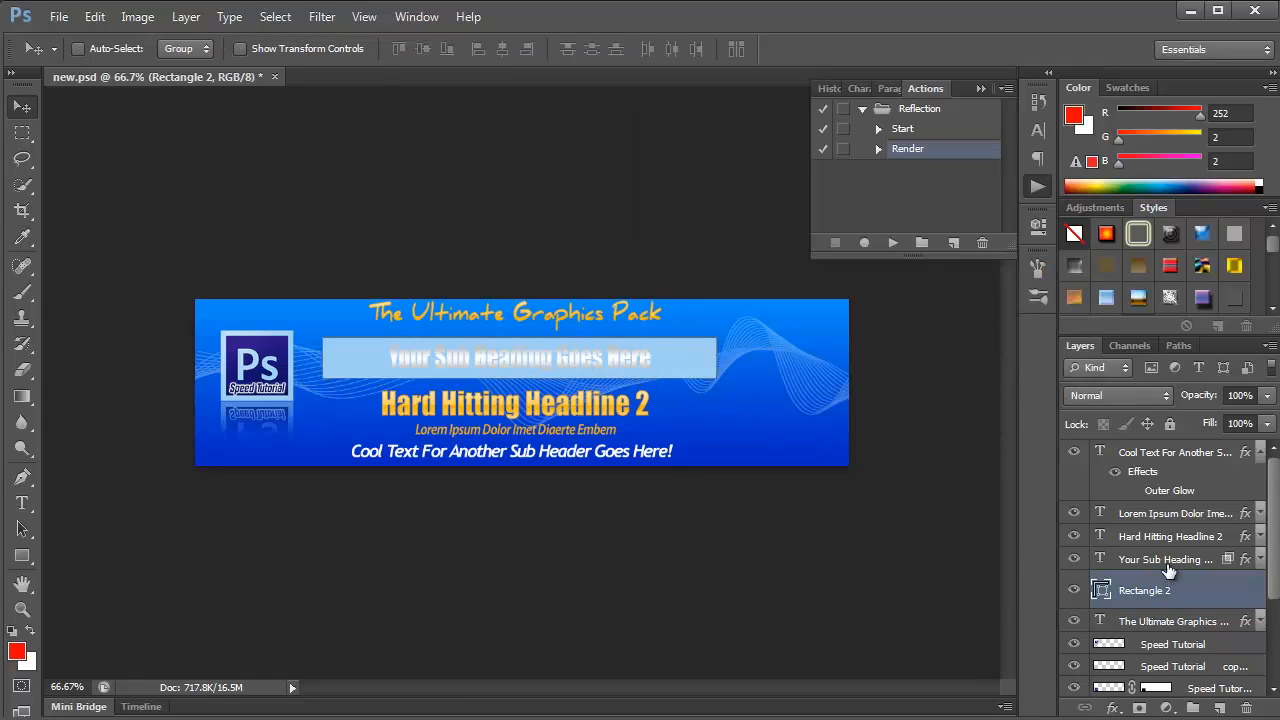
- Give the subheading text a dark blue Gradient Overlay preset and apply it
click(1164, 560)
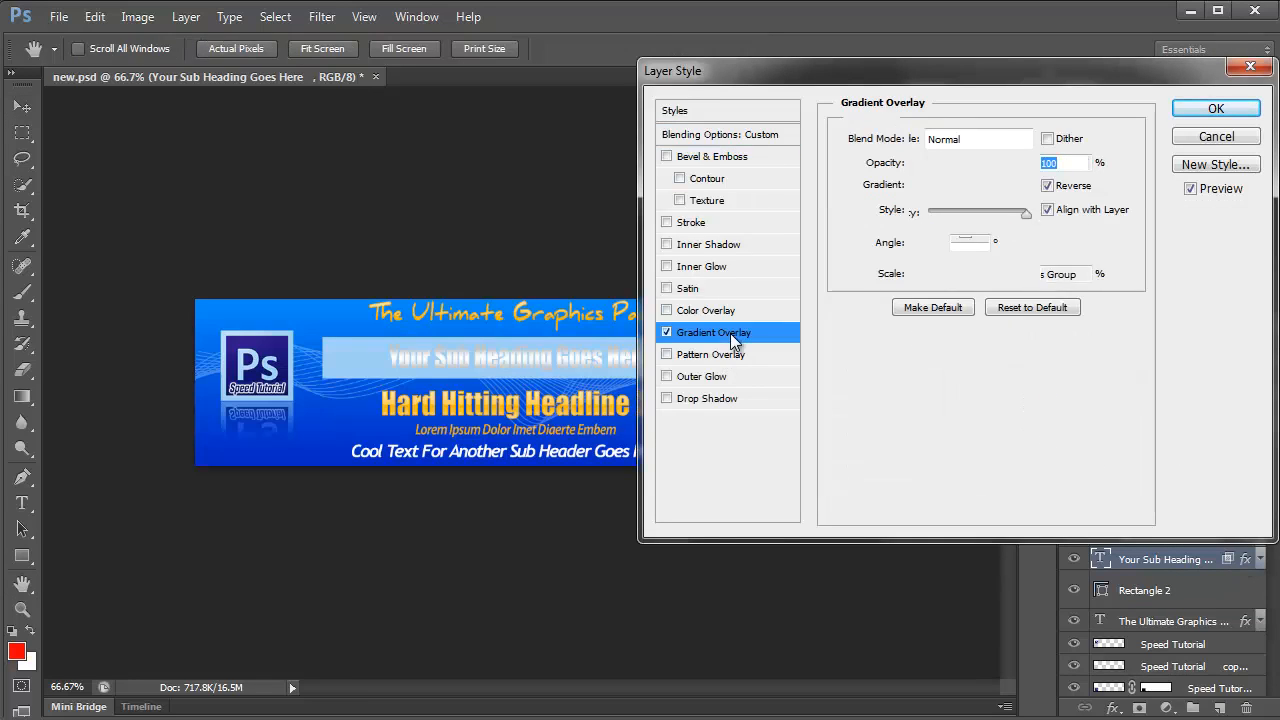
click(986, 212)
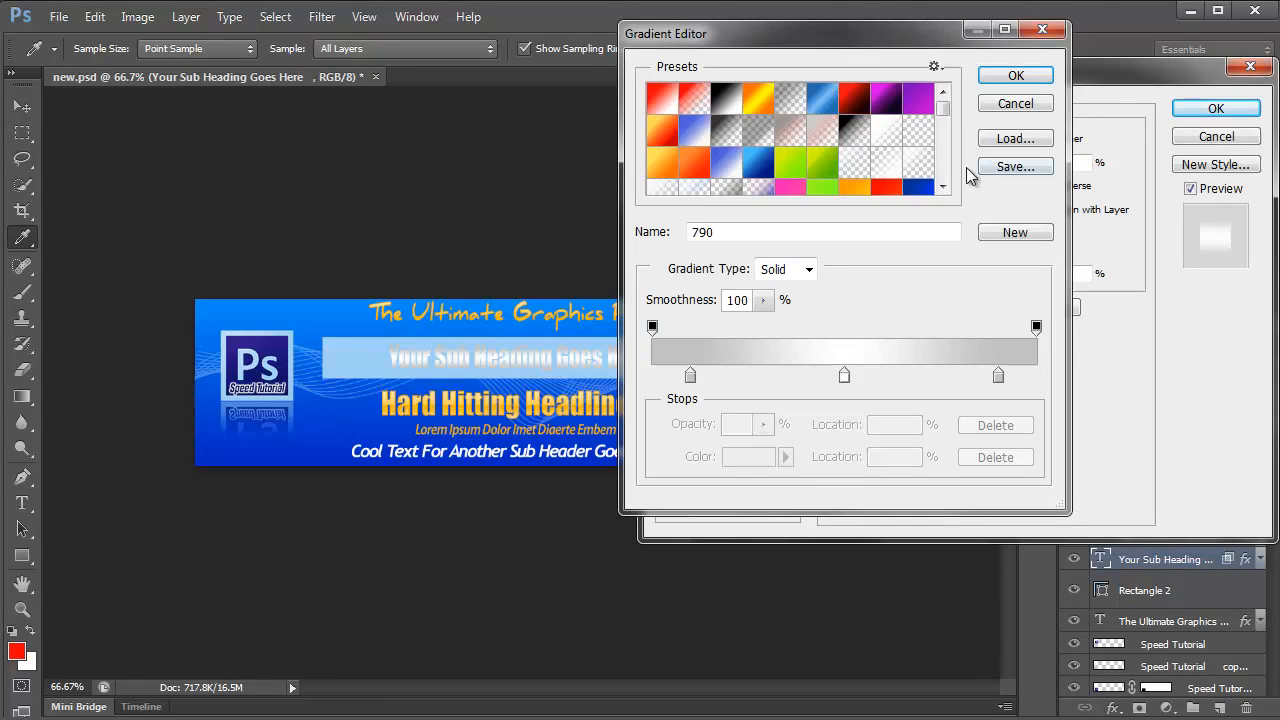
scroll(down, 3)
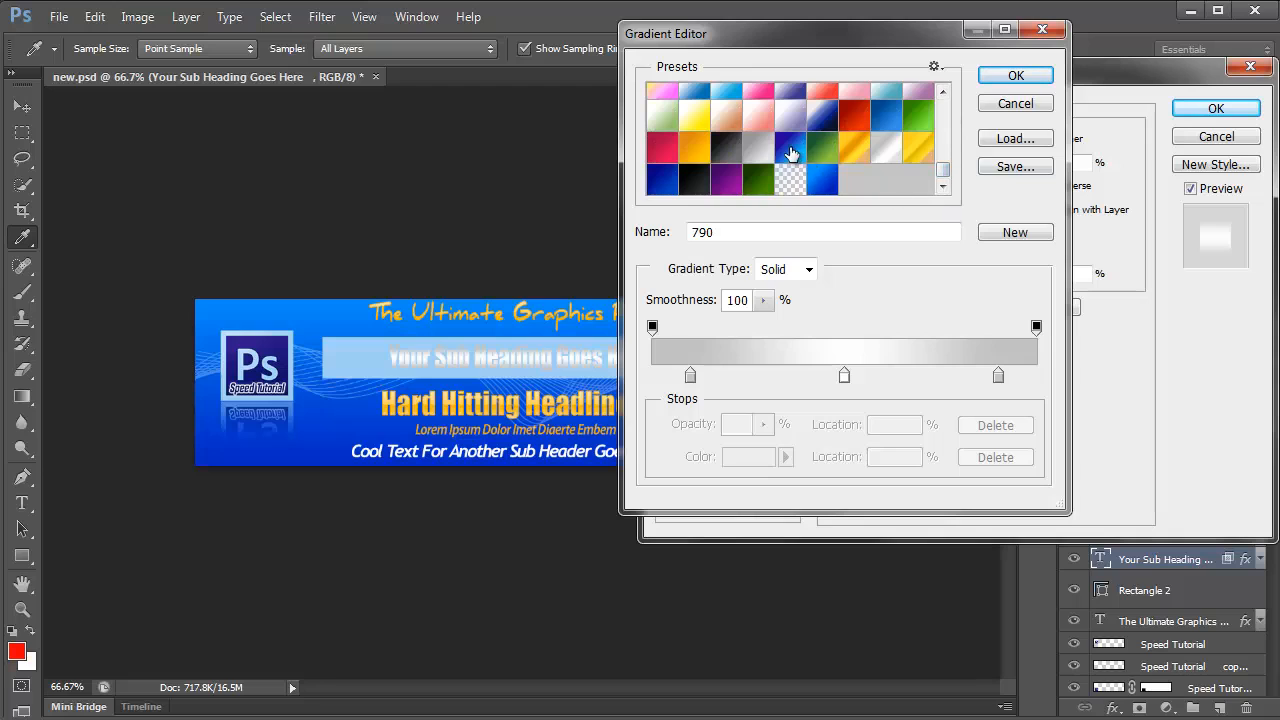
click(662, 180)
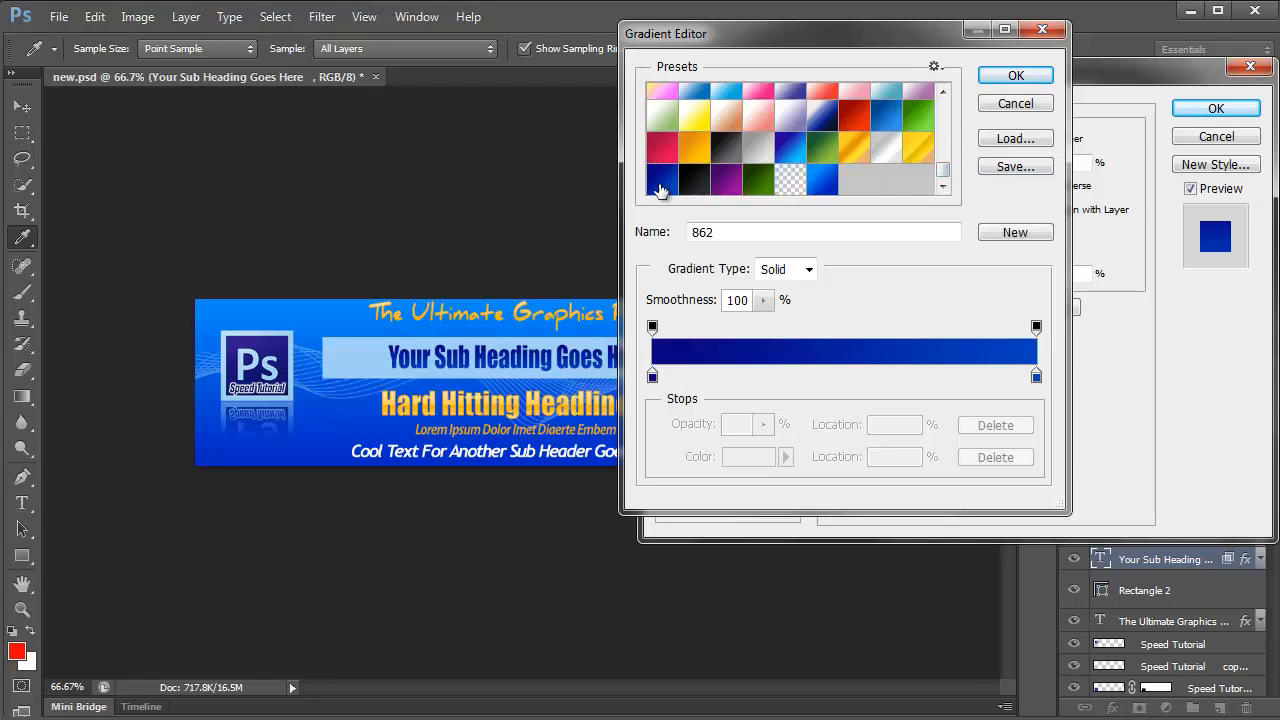
click(1016, 76)
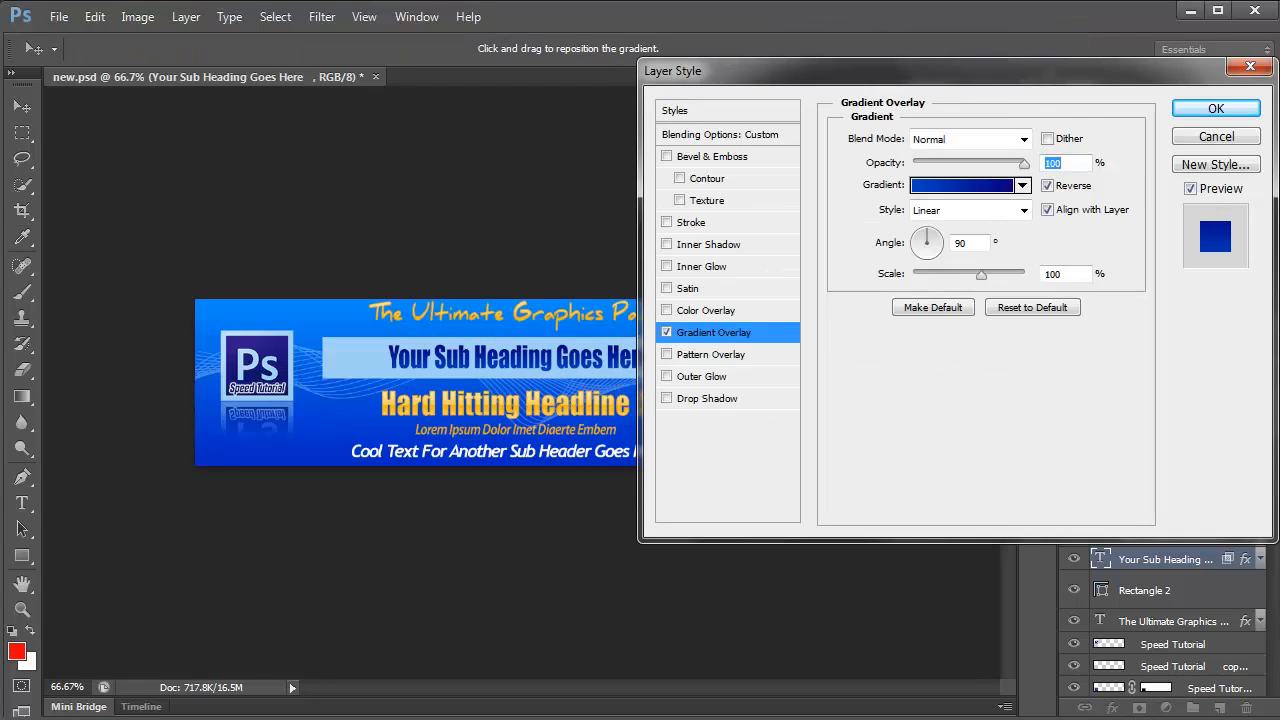
click(1218, 108)
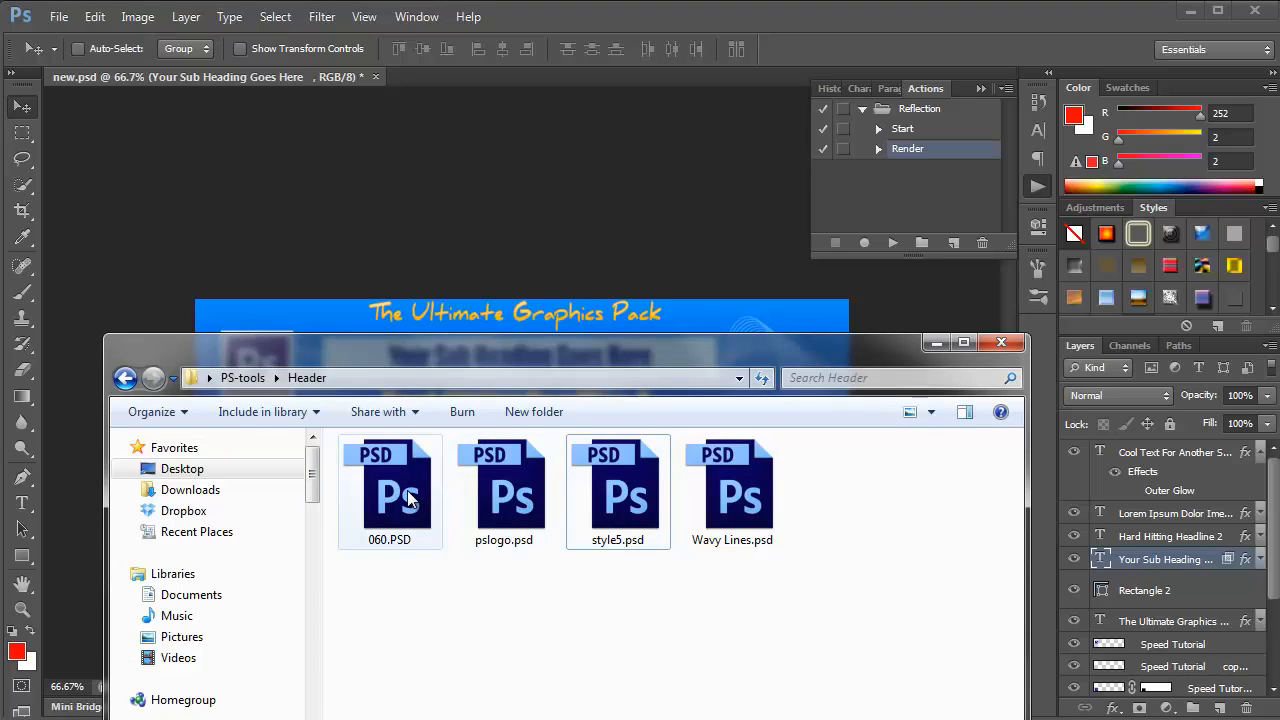
- Bring the butterfly from 060.PSD into the banner, scale it to 50%, and place it at the right end
double_click(390, 490)
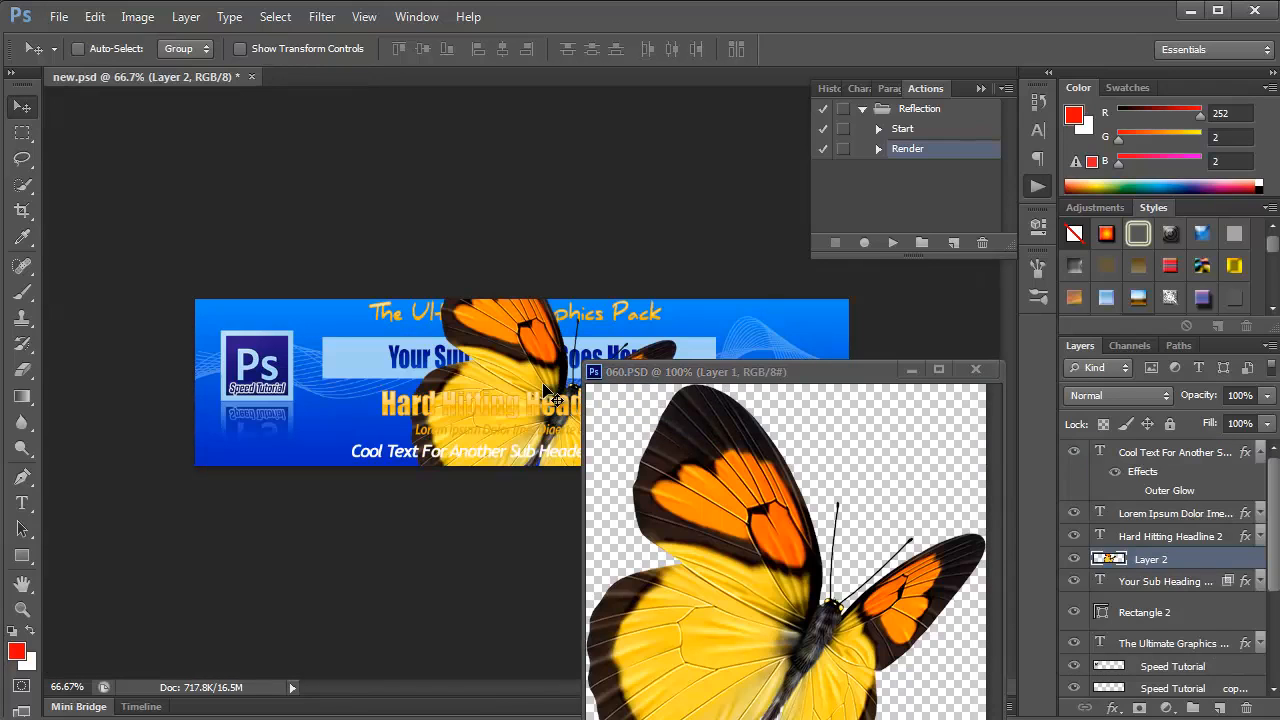
click(976, 368)
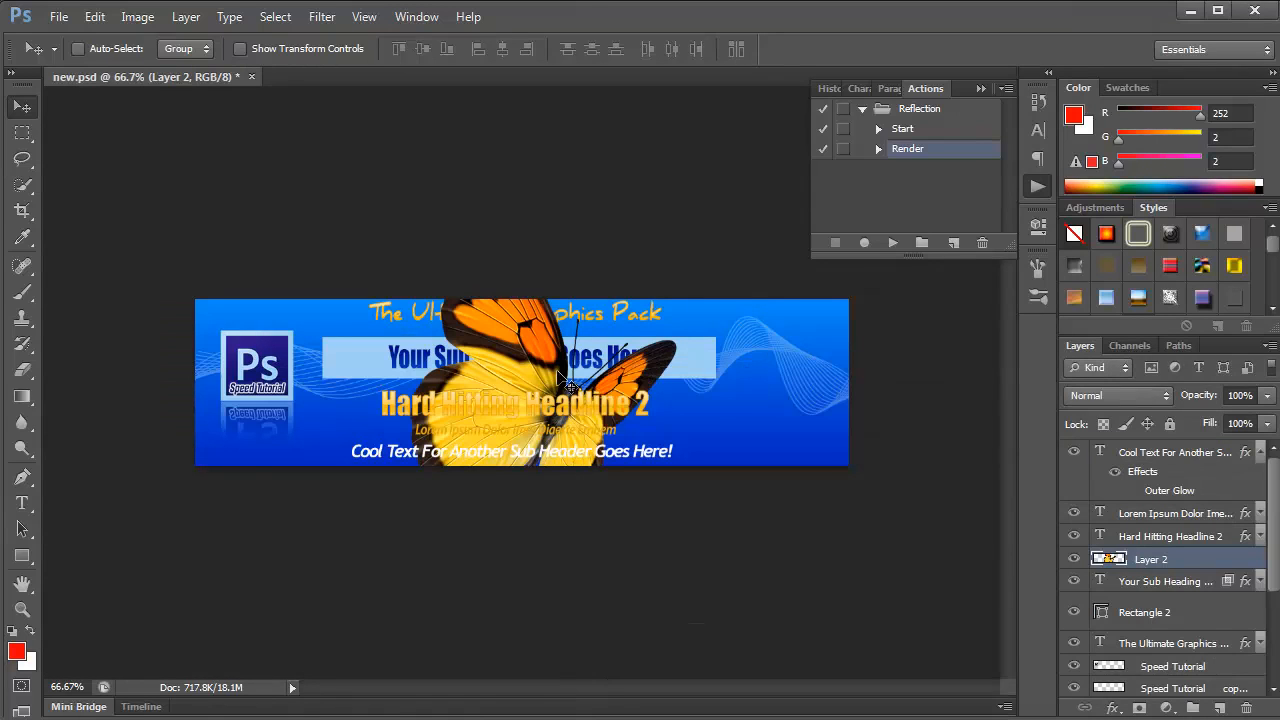
drag(560, 380, 724, 370)
text(50)
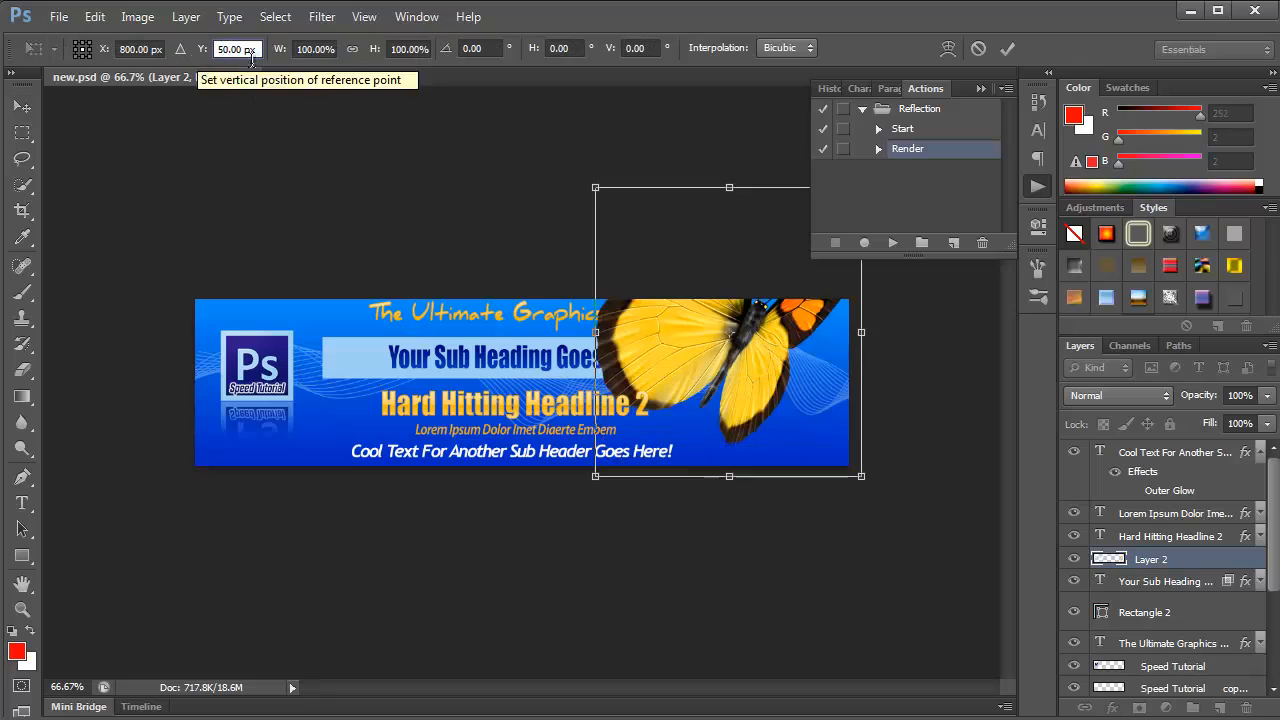
click(312, 48)
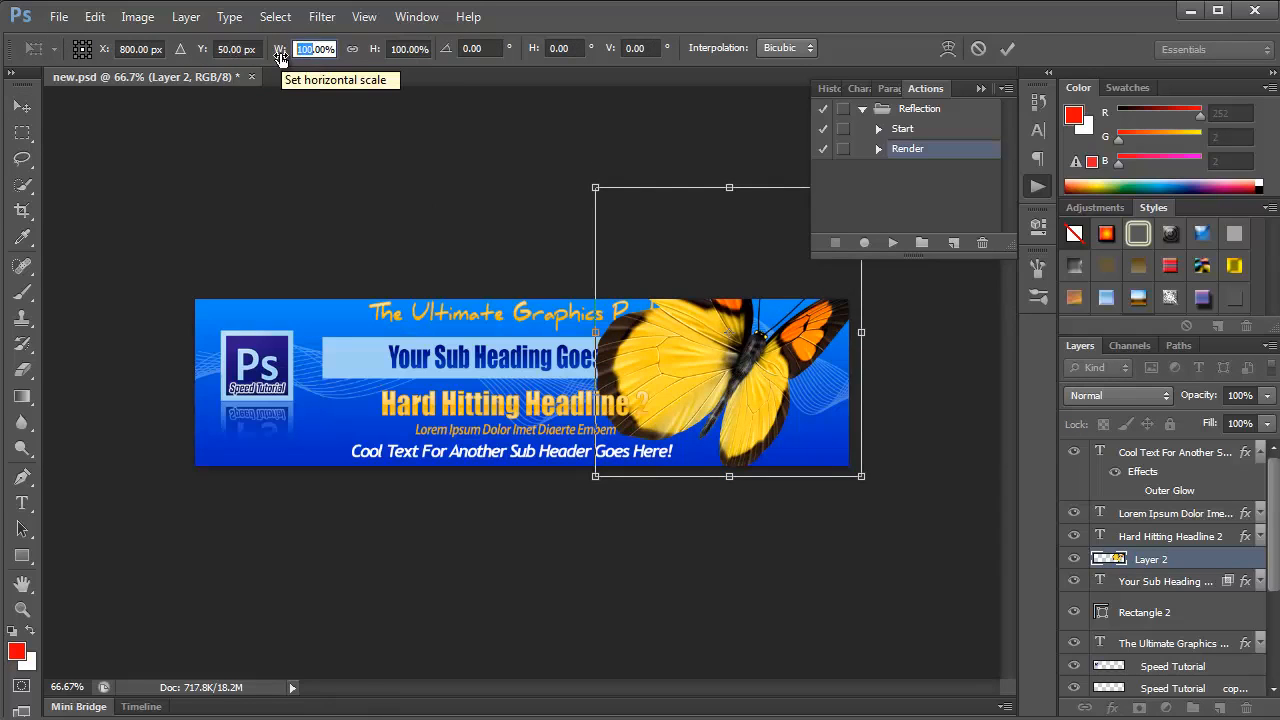
text(50.00%)
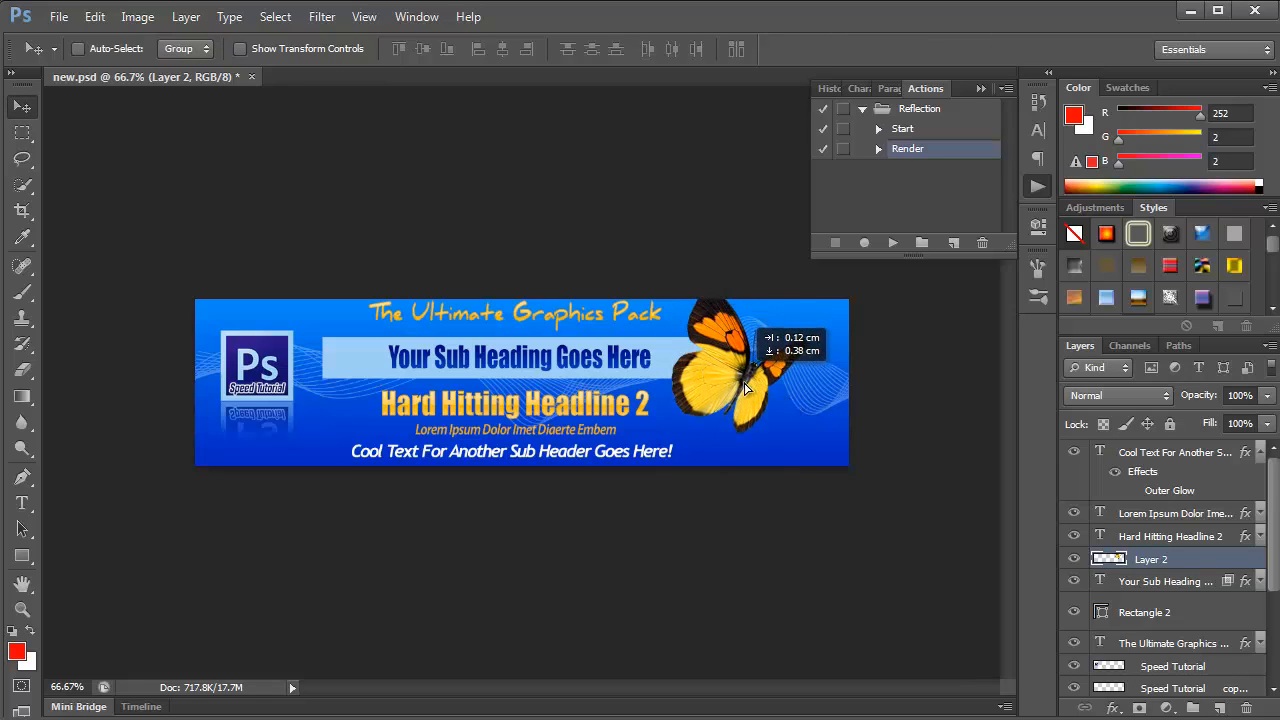
drag(744, 388, 770, 404)
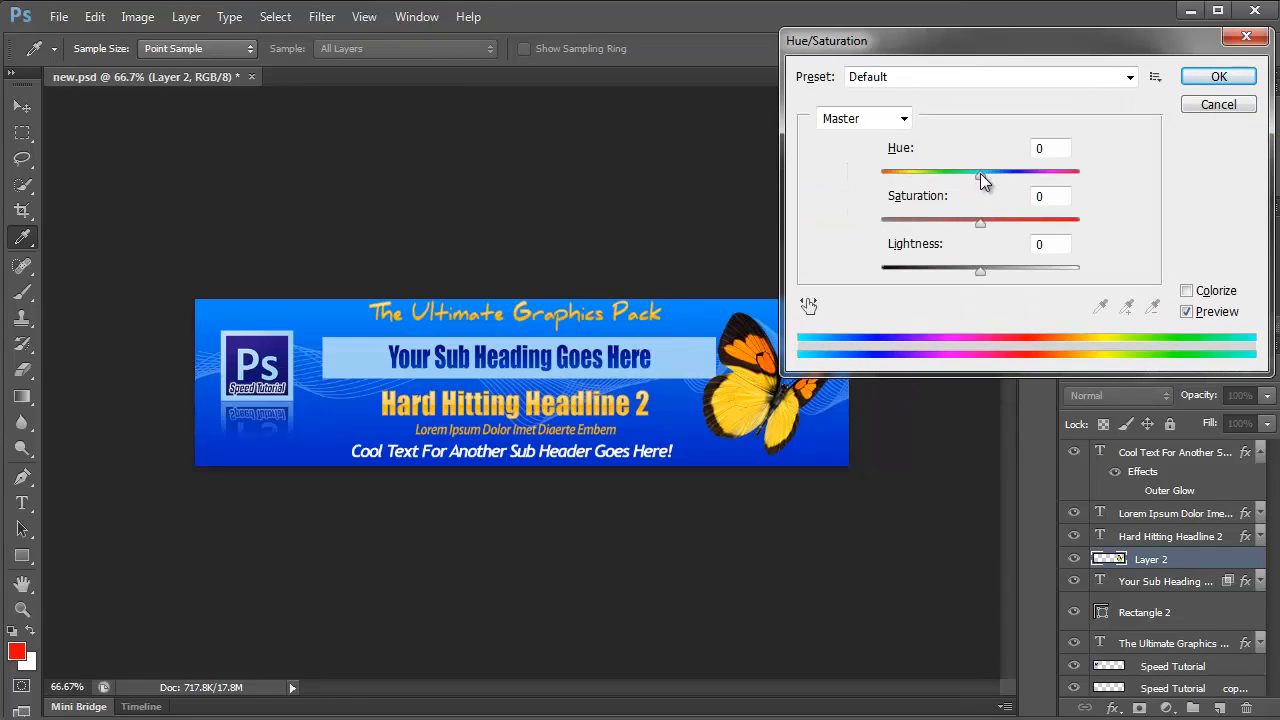
- Shift the butterfly's hue to blue and add an enlarged Outer Glow layer style
drag(980, 172, 880, 172)
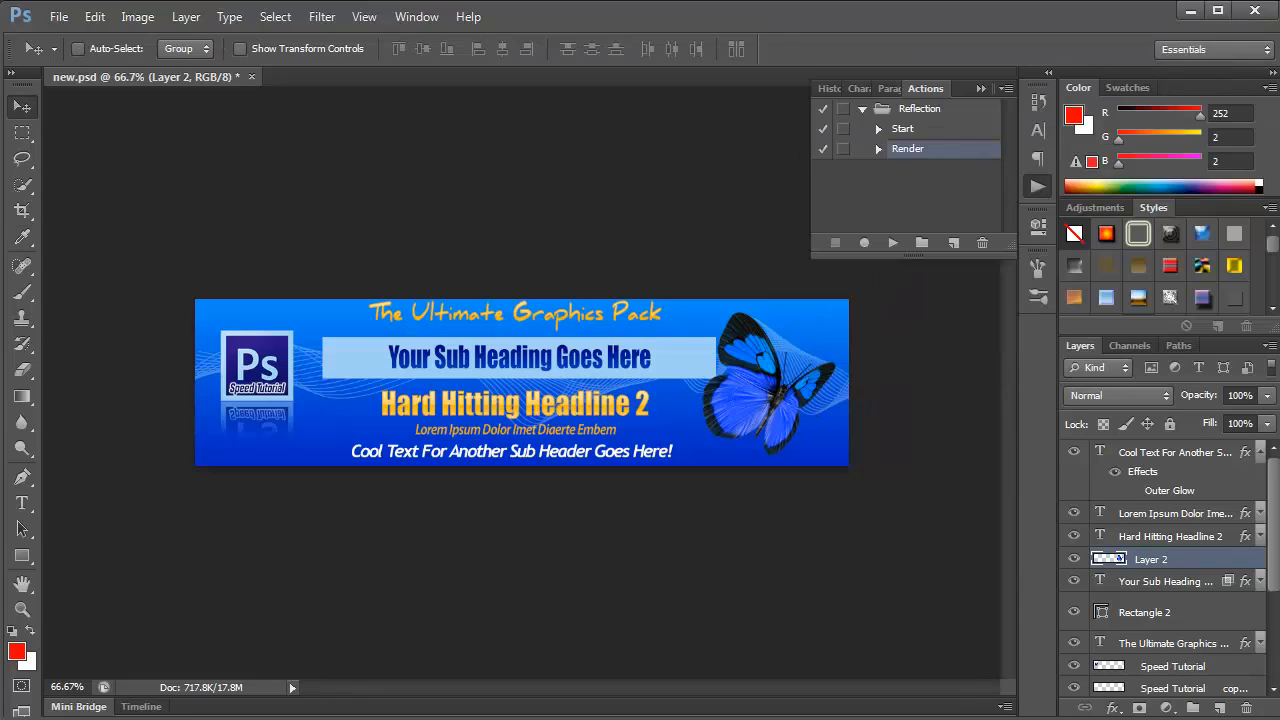
mouse_move(808, 398)
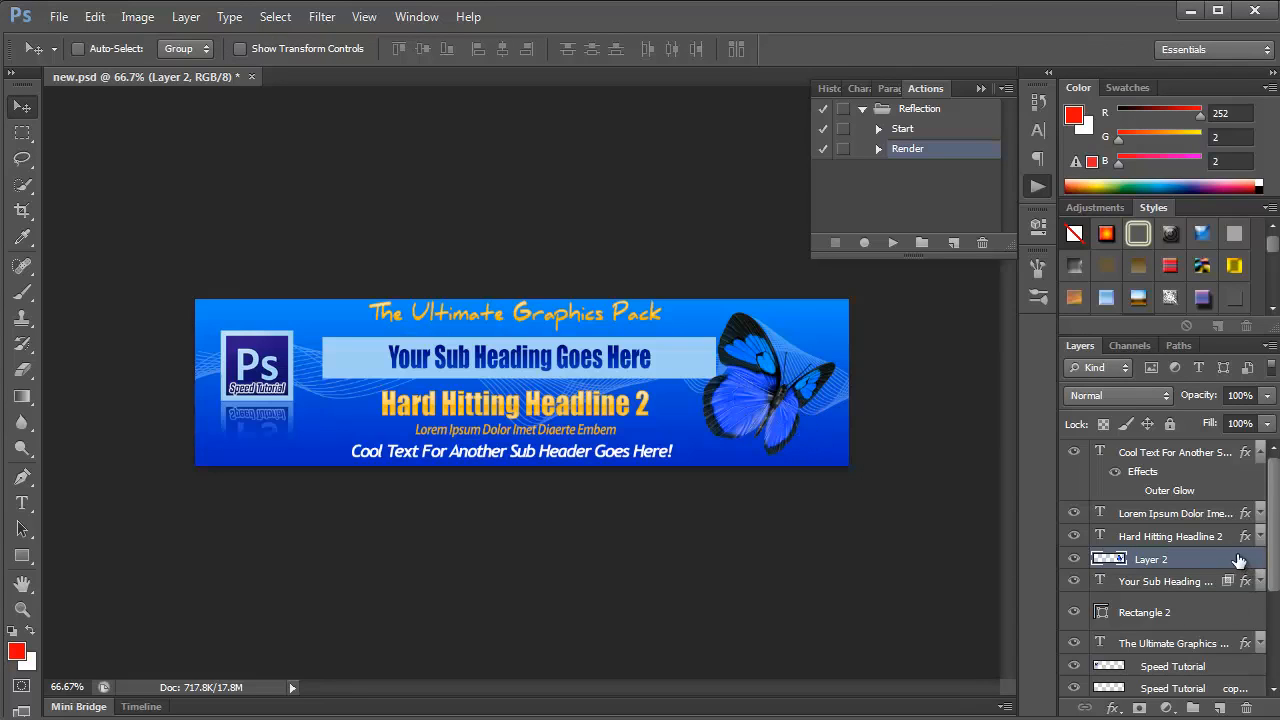
double_click(1176, 558)
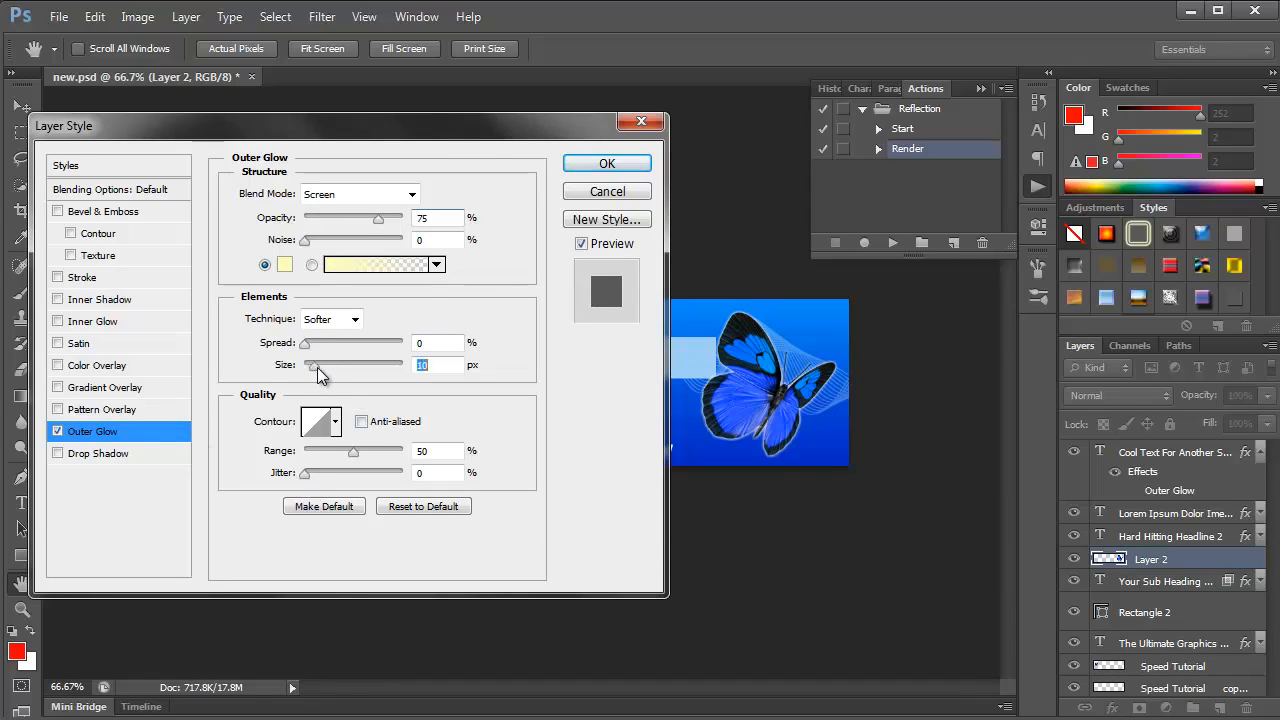
drag(312, 364, 340, 364)
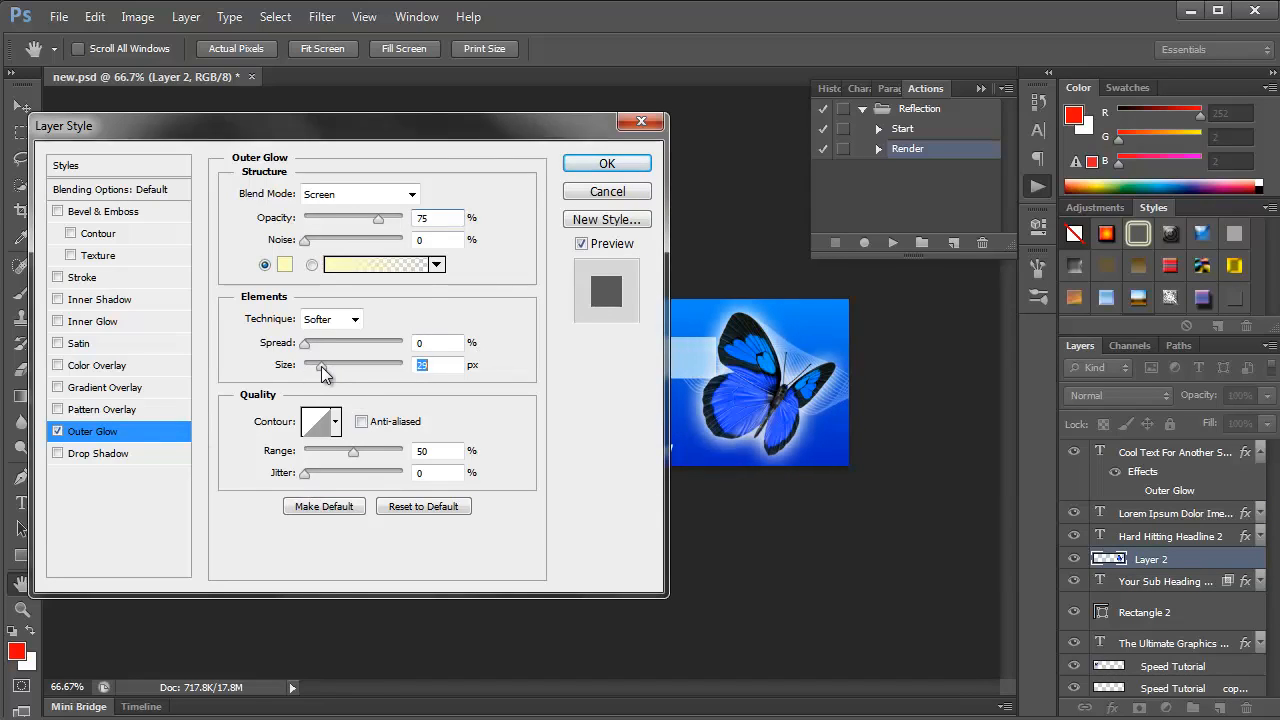
drag(320, 364, 316, 364)
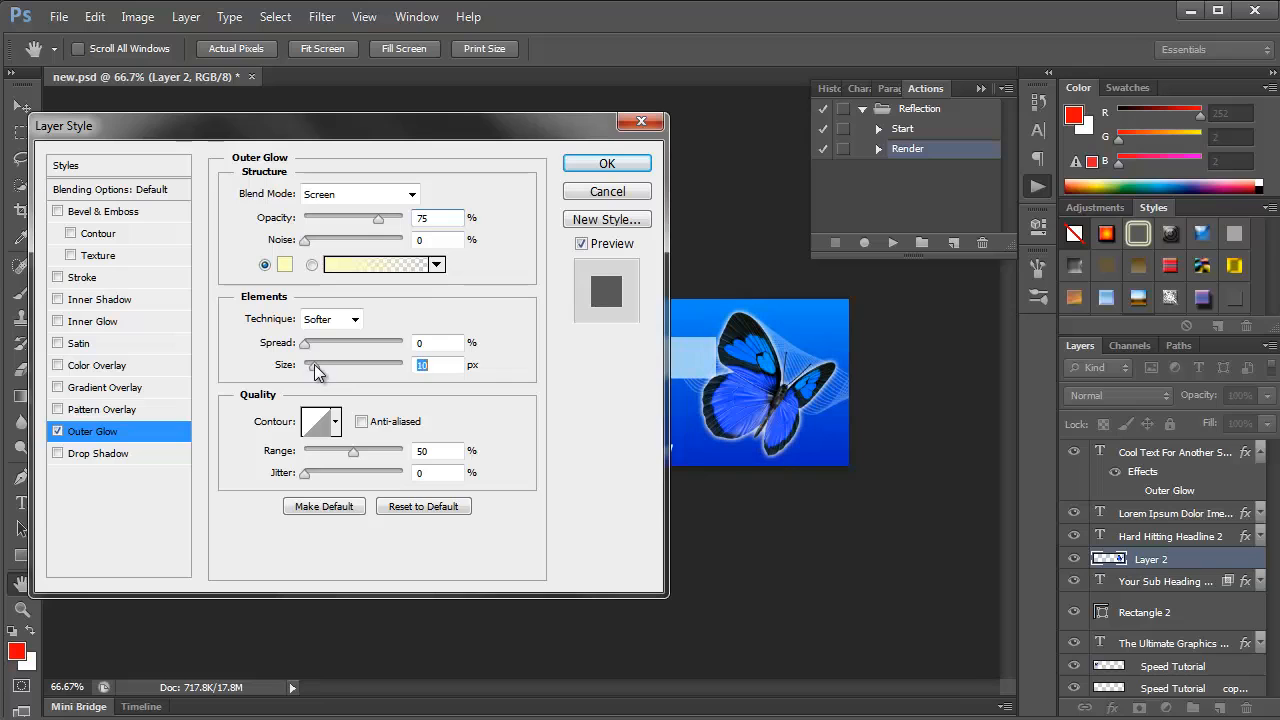
click(606, 164)
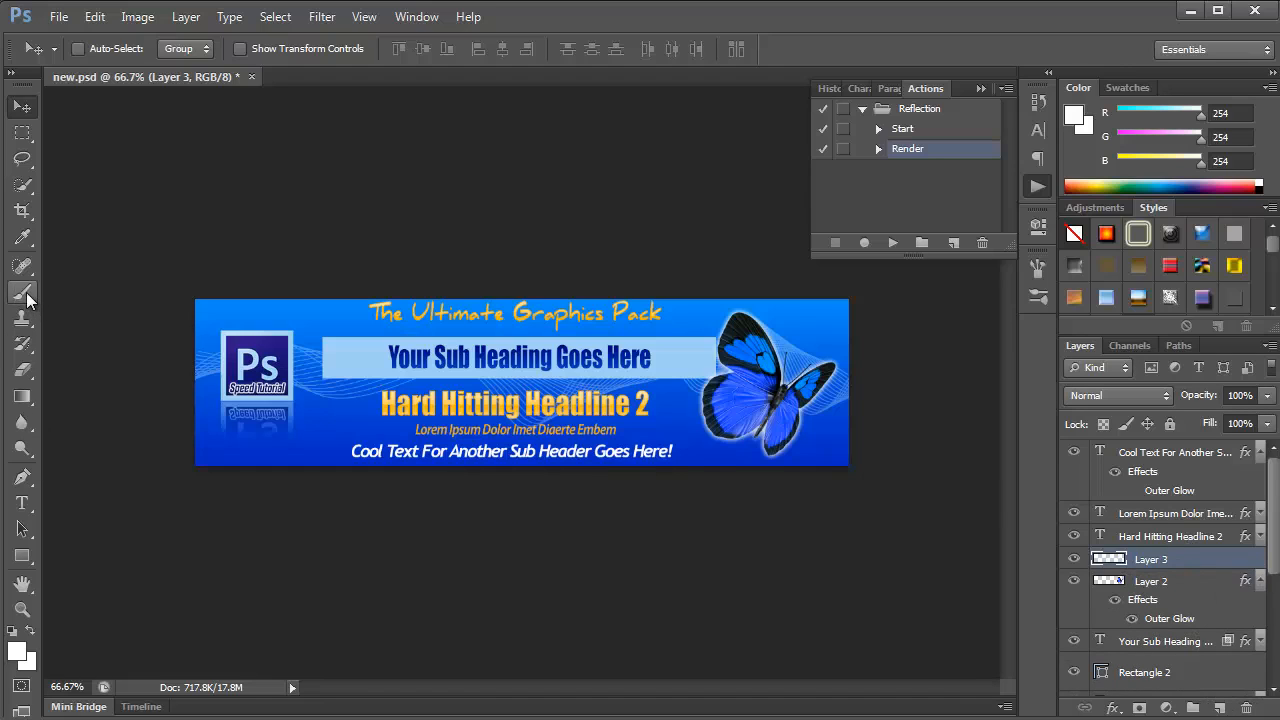
- Paint a white brush highlight on the new layer above the butterfly
click(22, 292)
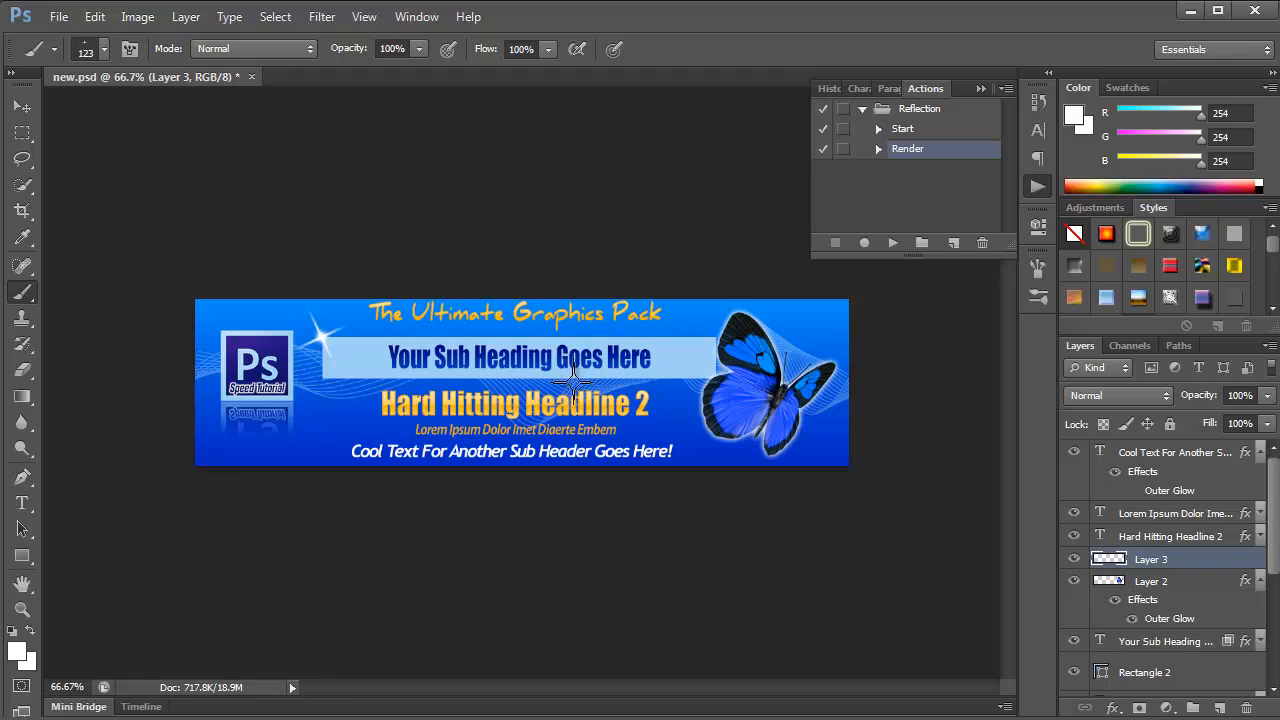
click(18, 104)
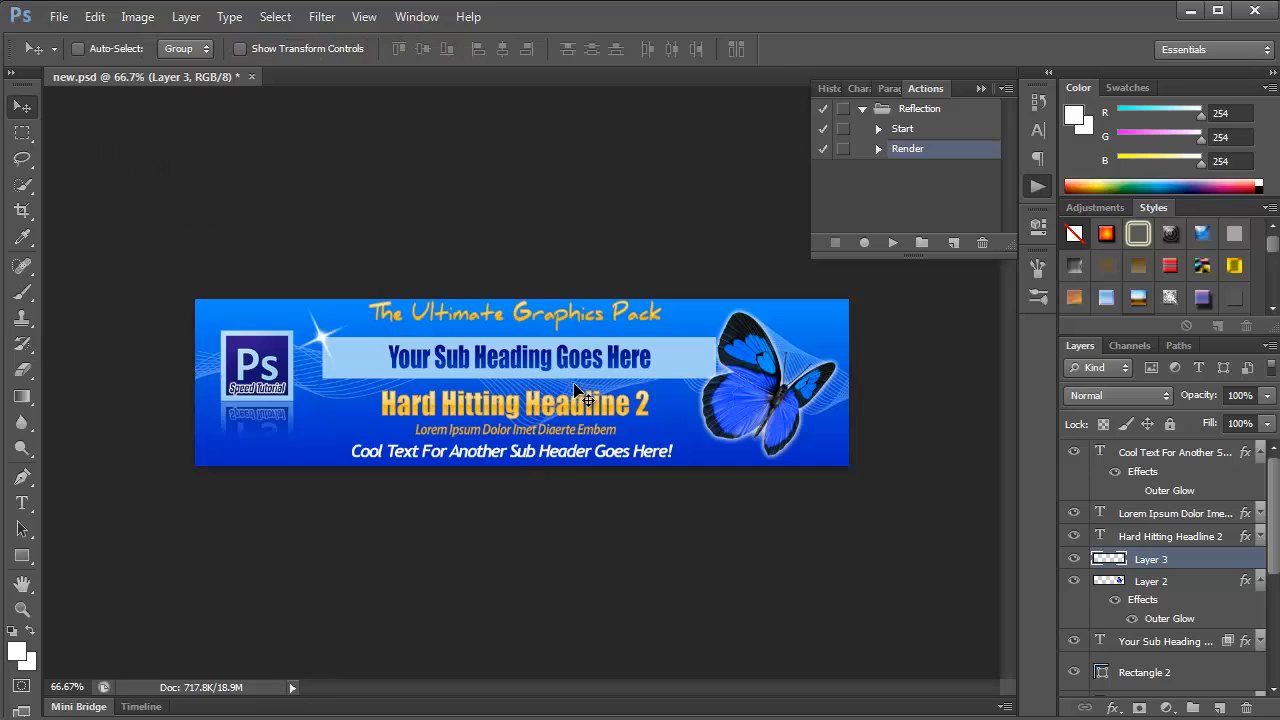
mouse_move(604, 458)
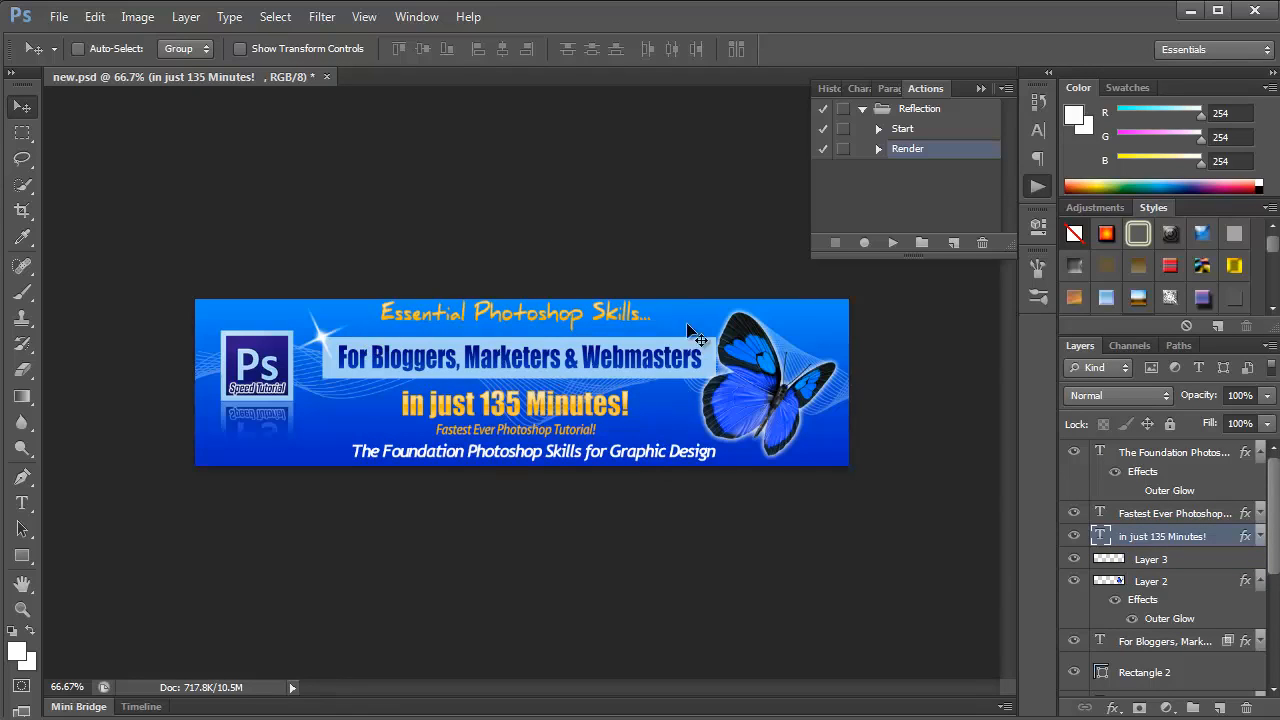
mouse_move(724, 378)
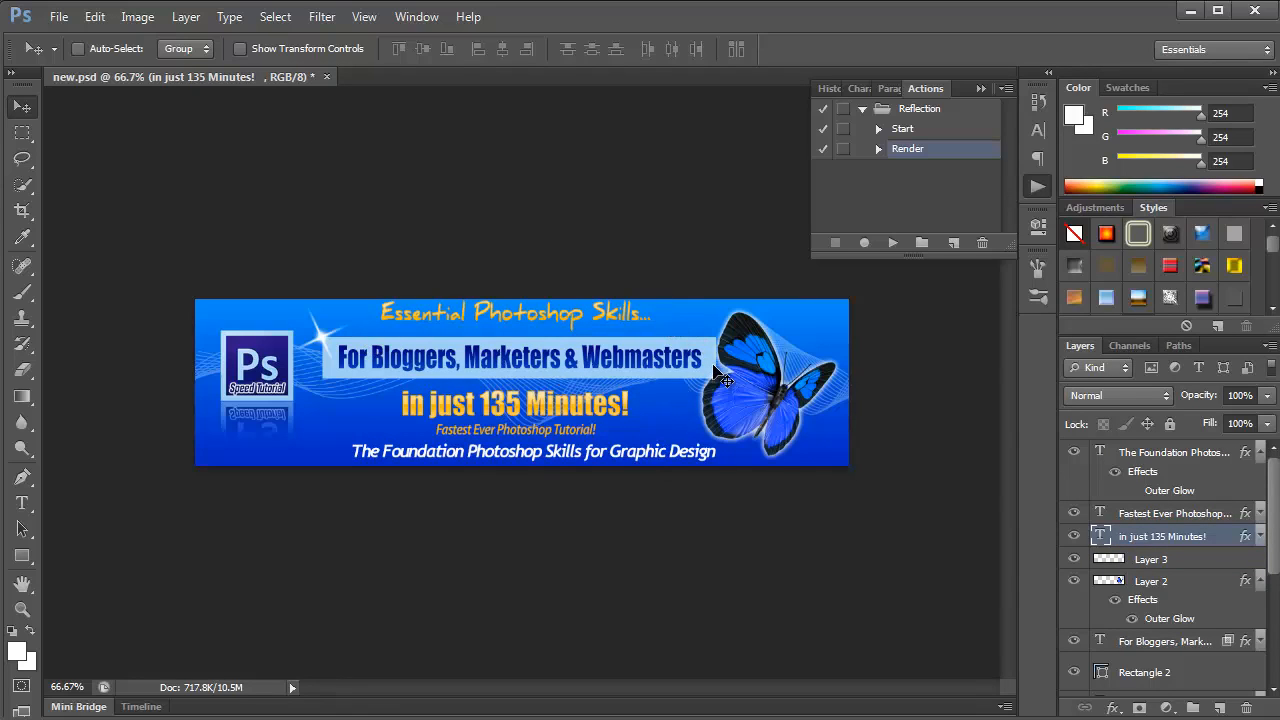